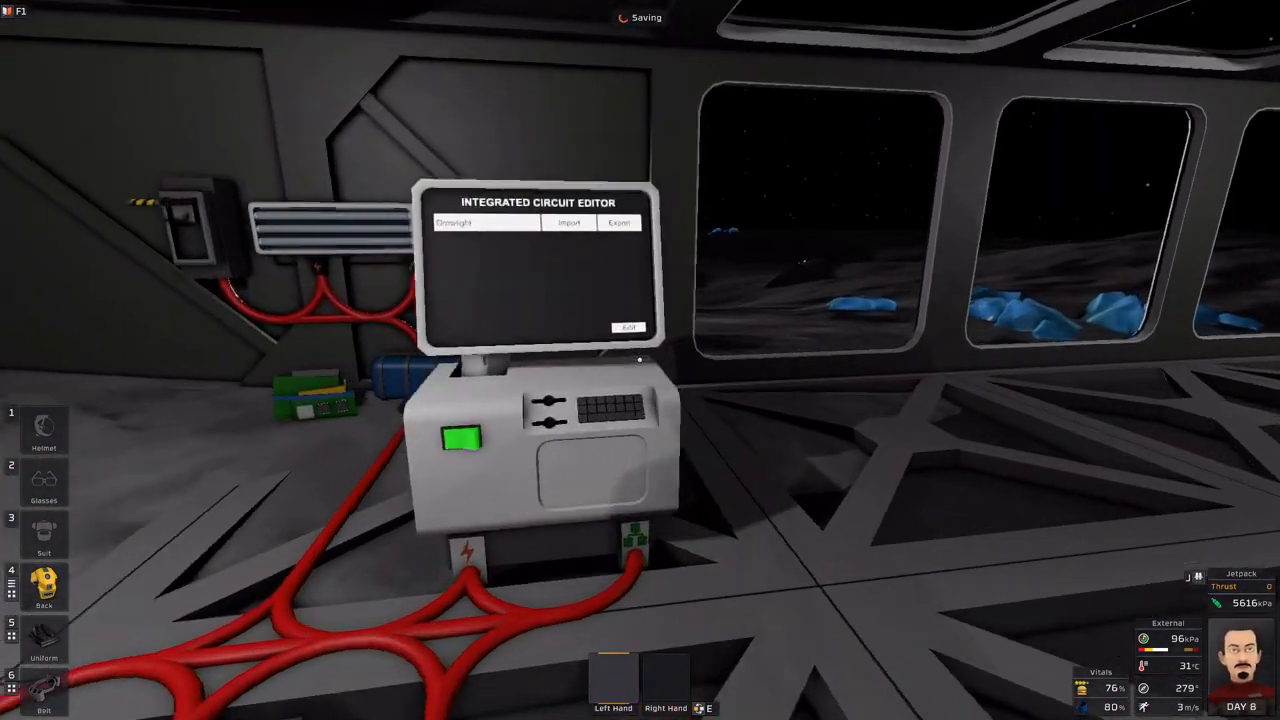
Start the chip script with alias lines for daysensor d0 and growlight d1.
left_click(628, 328)
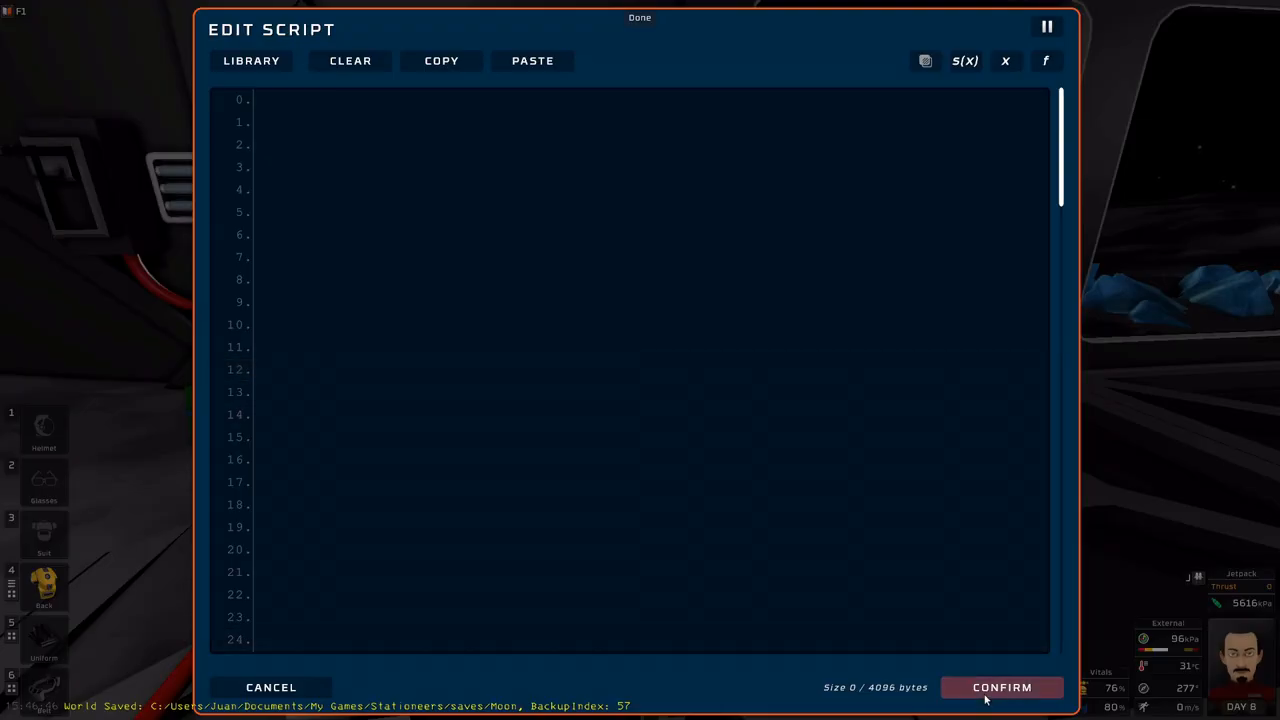
left_click(1000, 688)
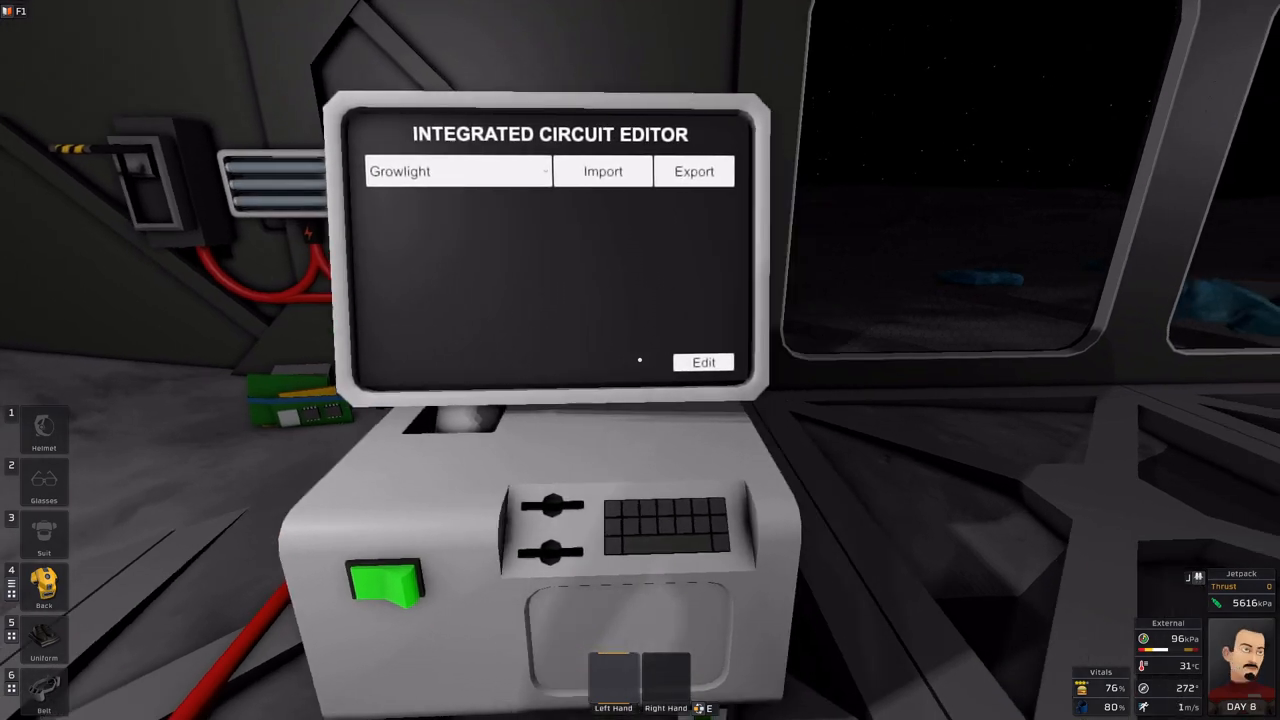
left_click(704, 362)
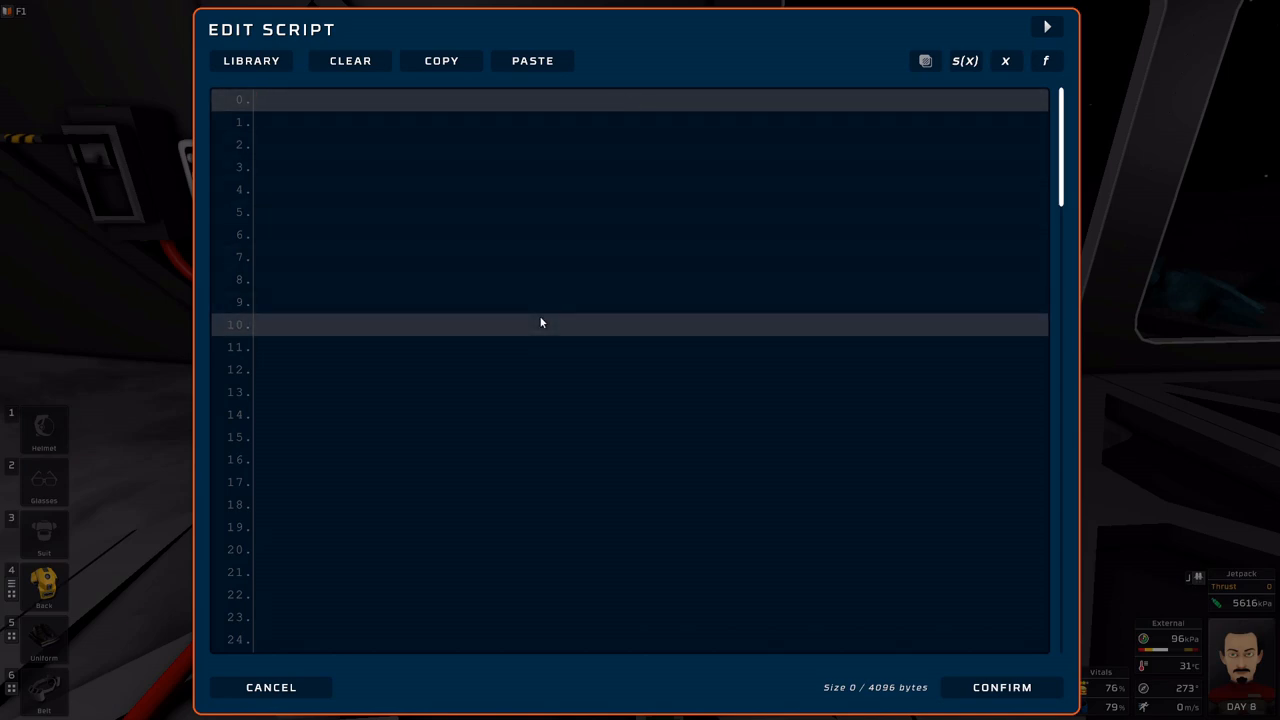
type("alias")
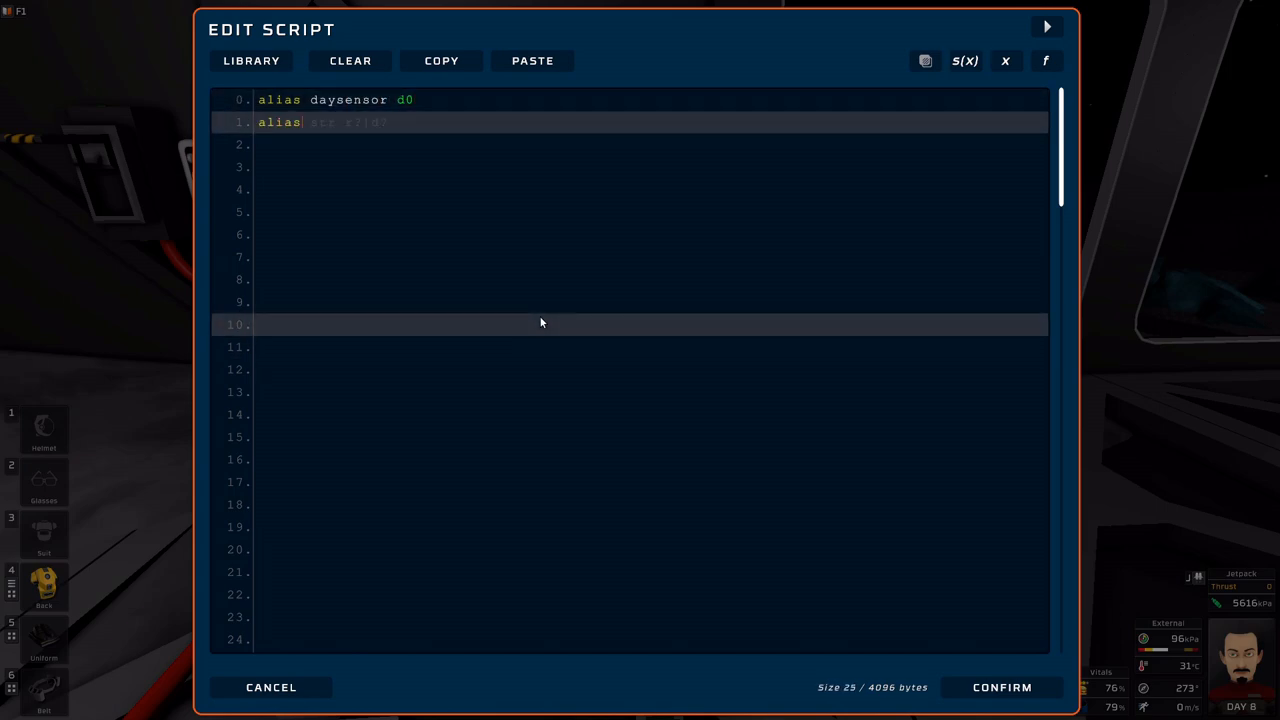
type("growlight d1")
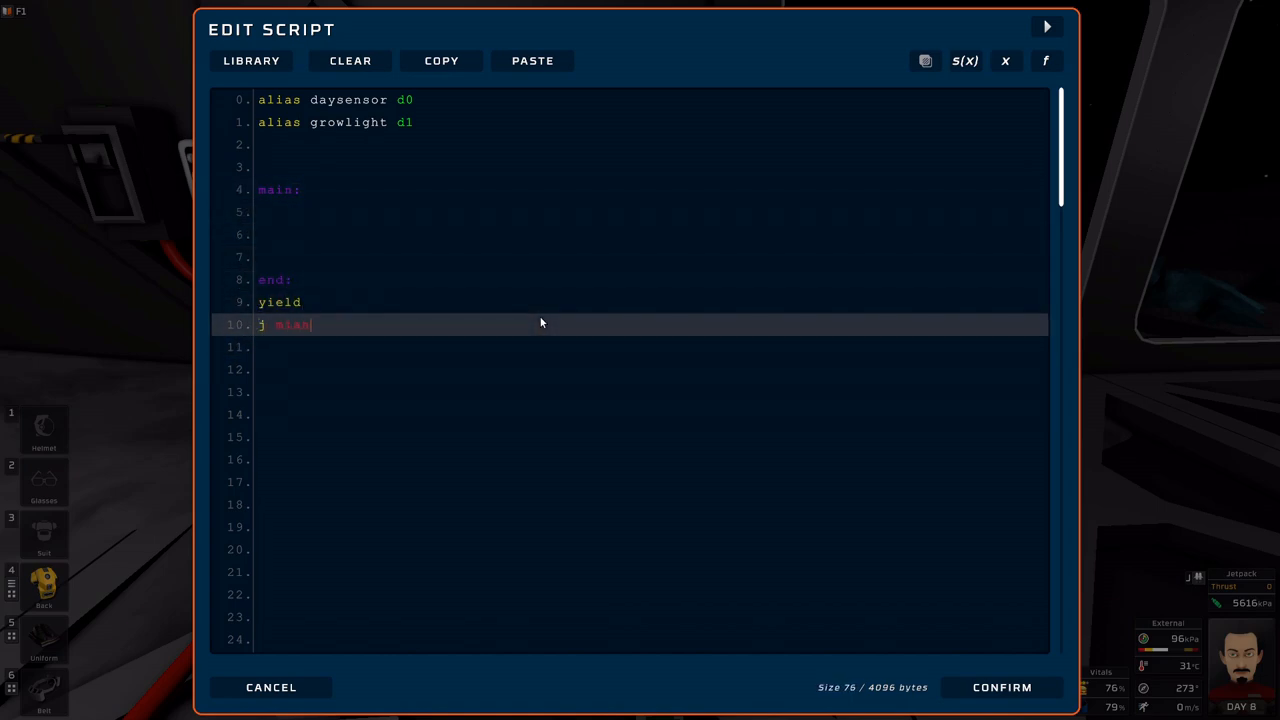
Add alias solarangle r15 above the main and end labels of the yield-and-jump loop.
left_click(352, 280)
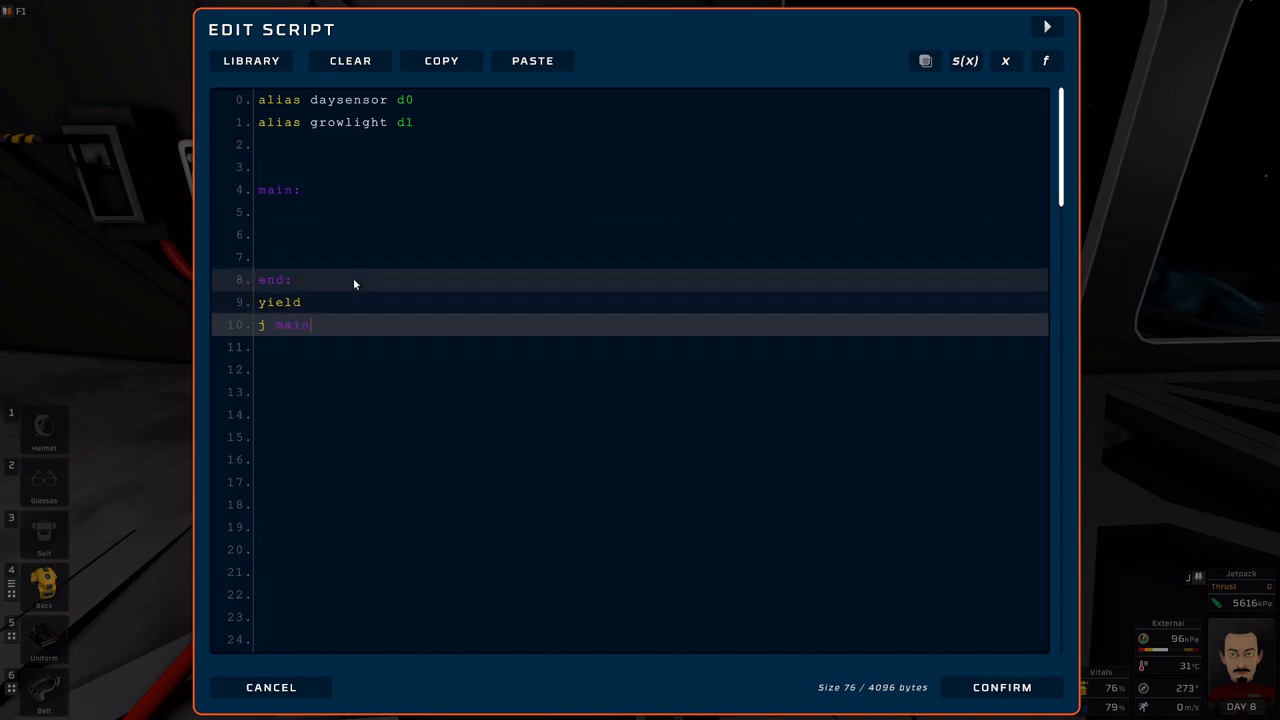
mouse_move(268, 308)
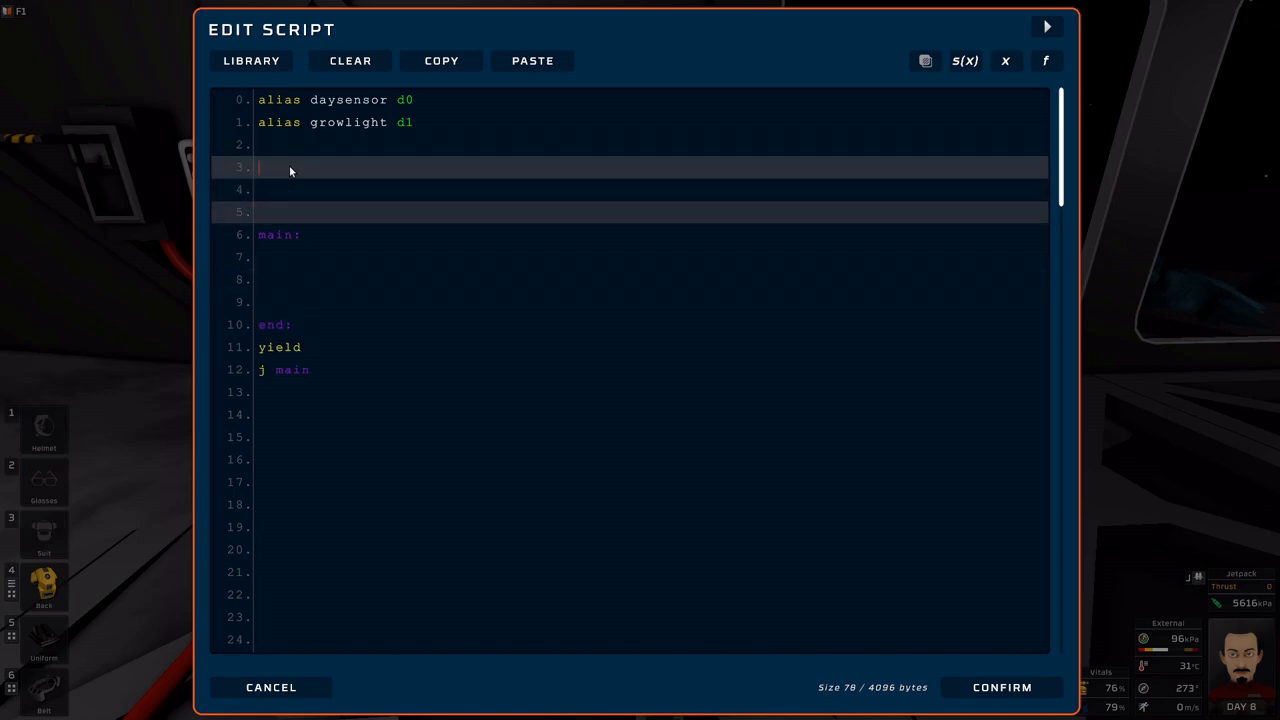
type("alias")
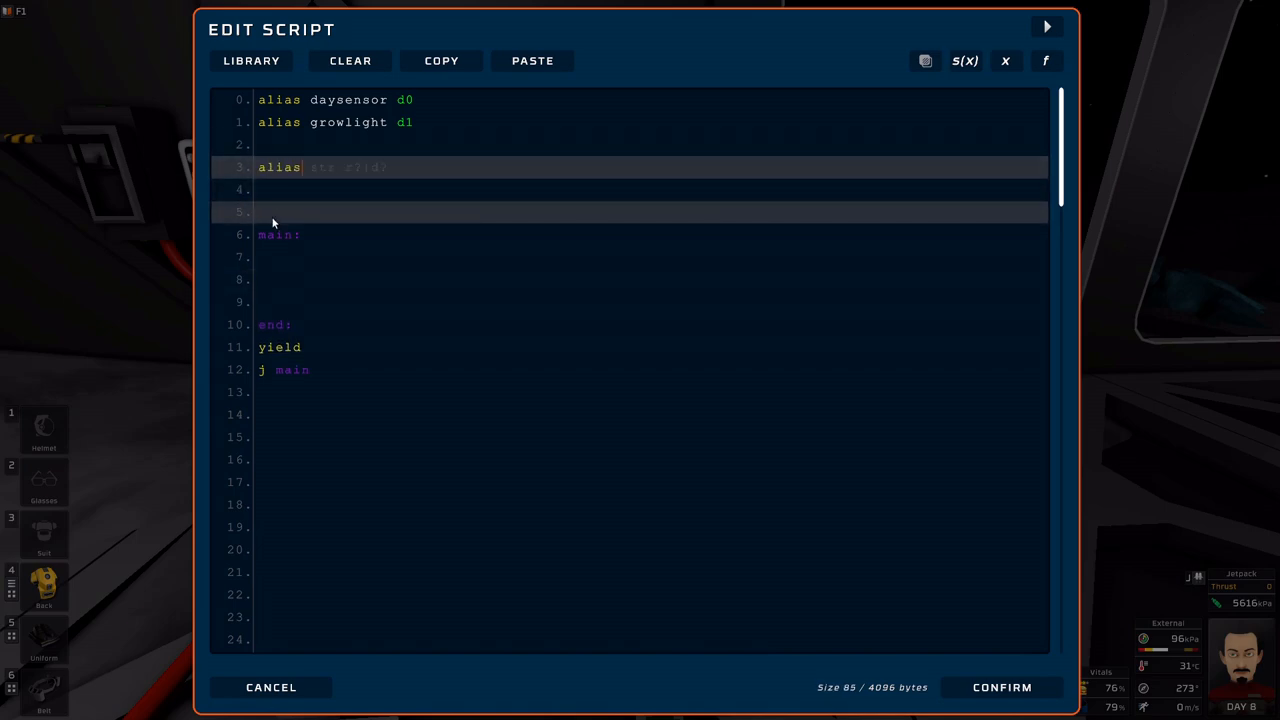
type("solaragn")
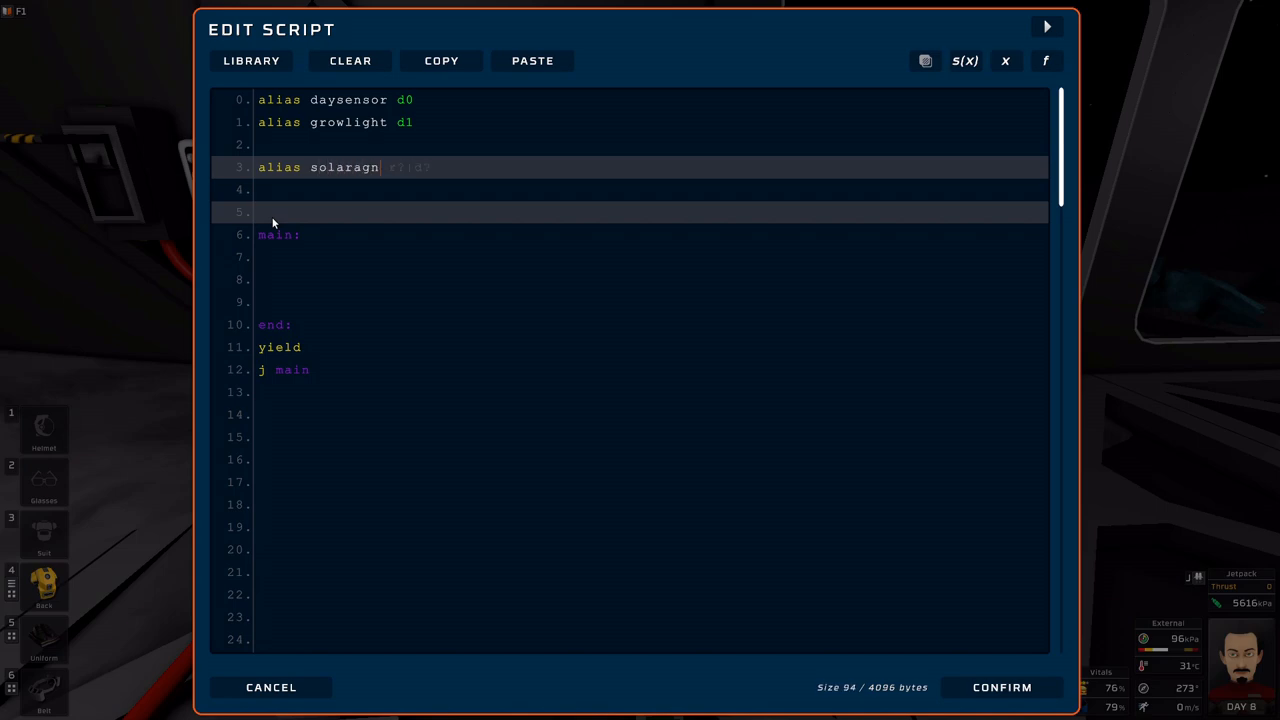
type("le")
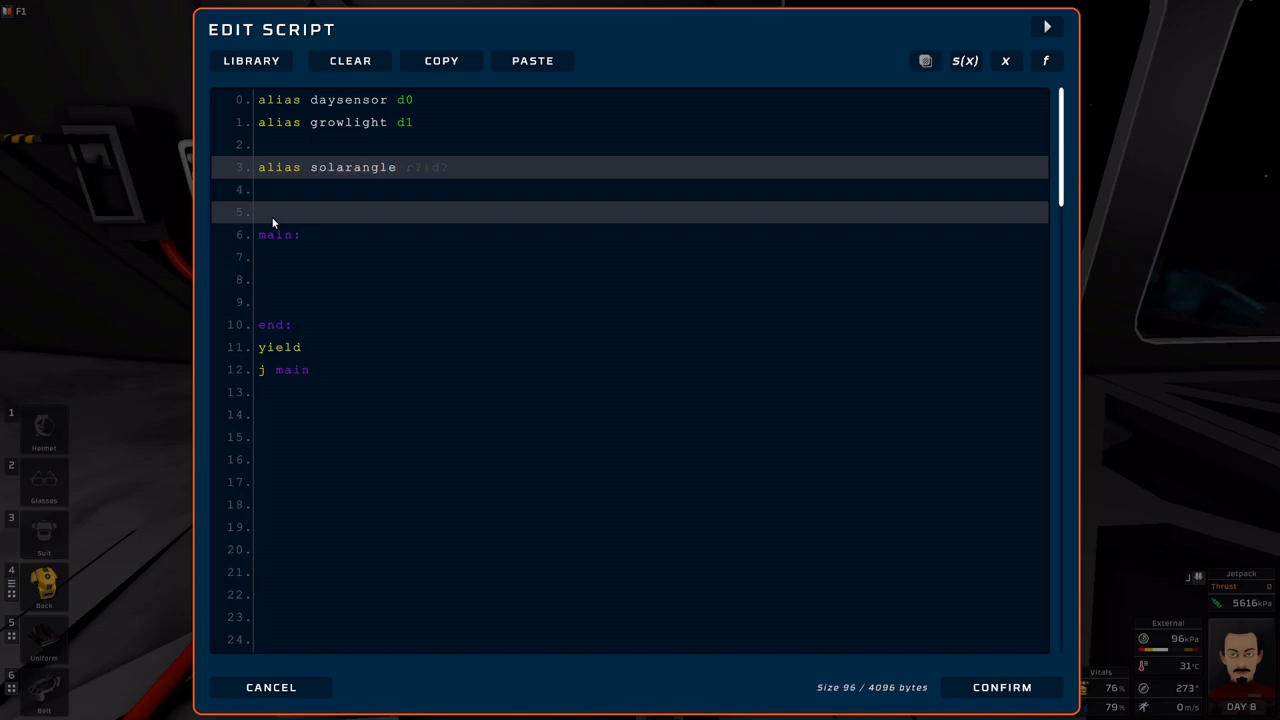
type("r15")
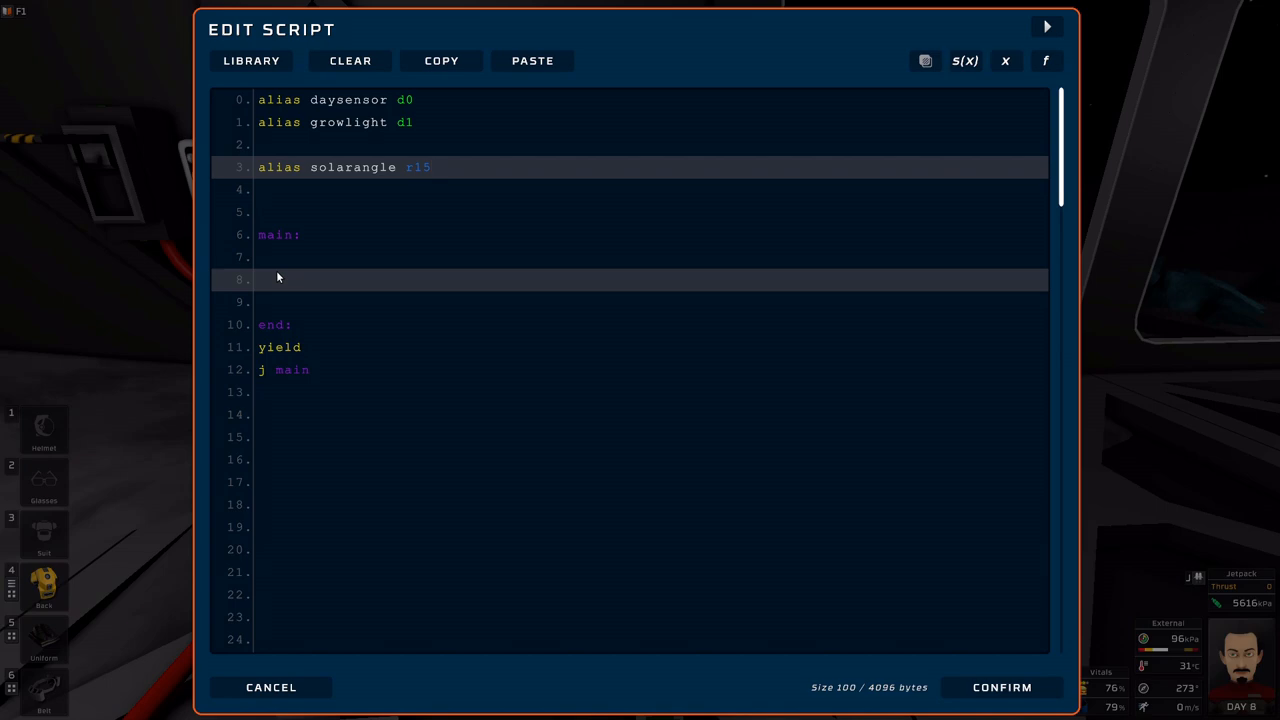
Write 'l solarangle daysensor SolarAngle' under main and 's db Setting solarangle' under end.
left_click(288, 256)
type("l ")
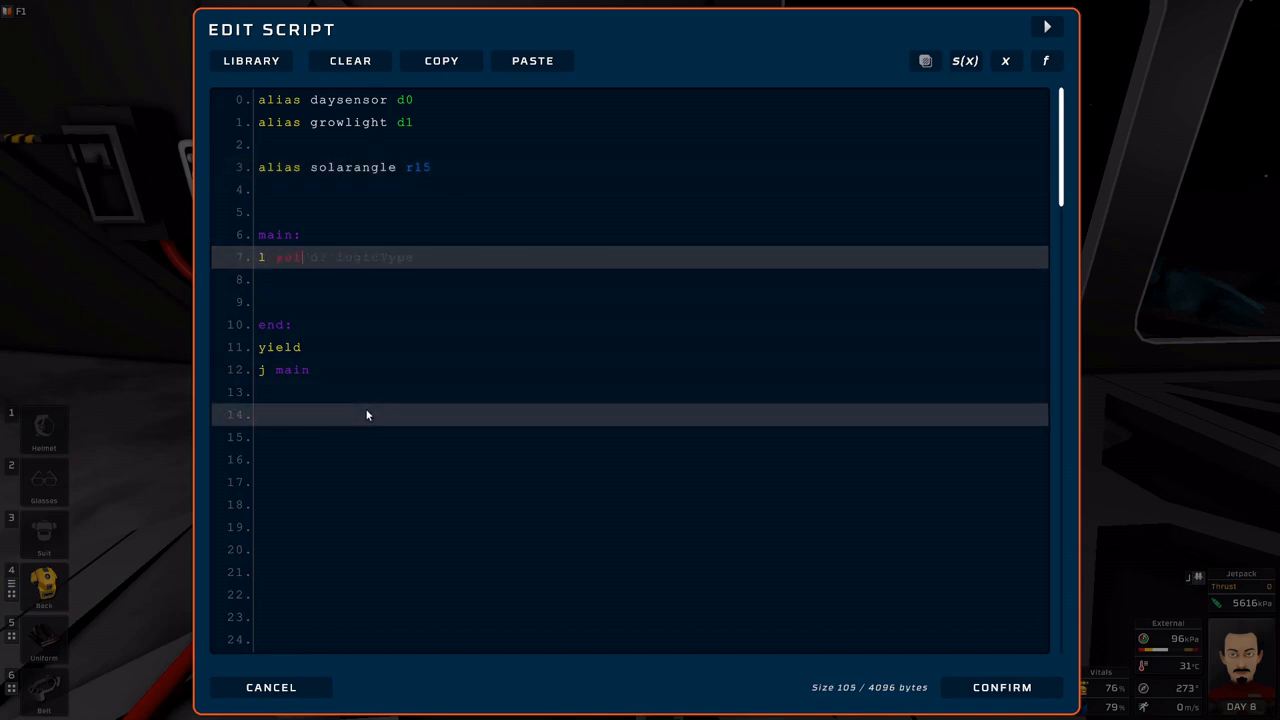
type("solarag")
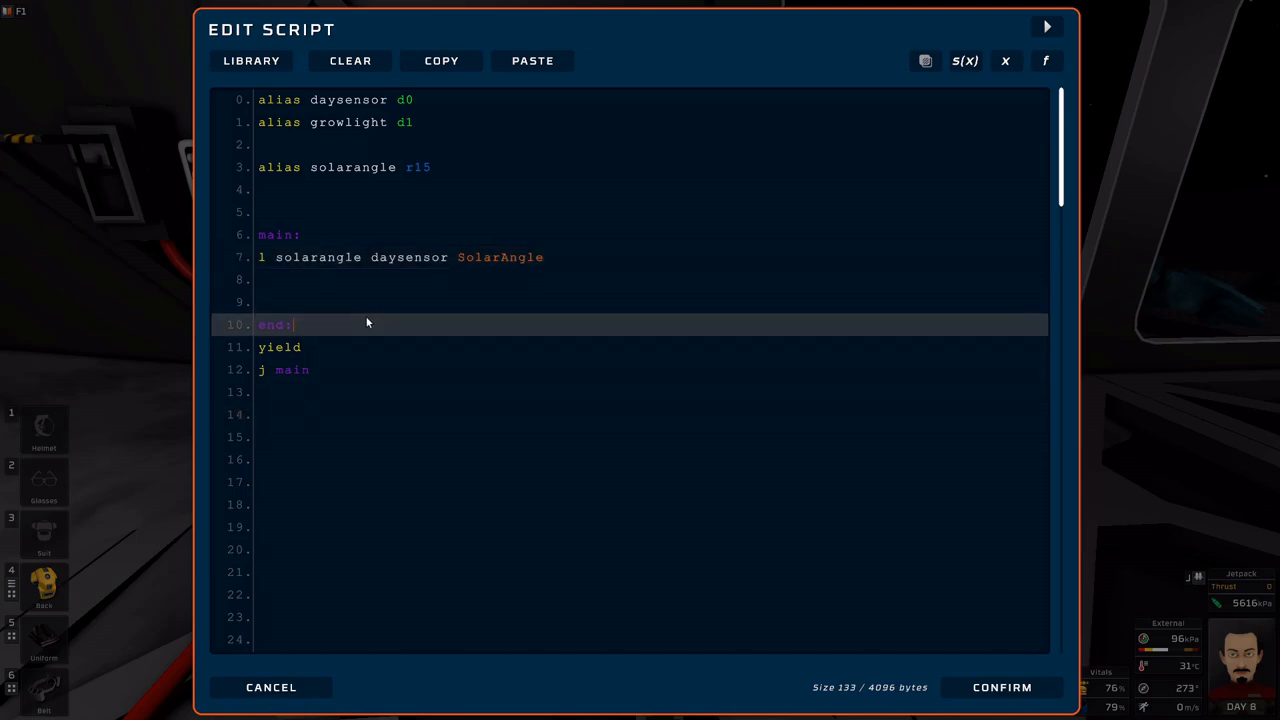
key("Enter")
type("s db Setting")
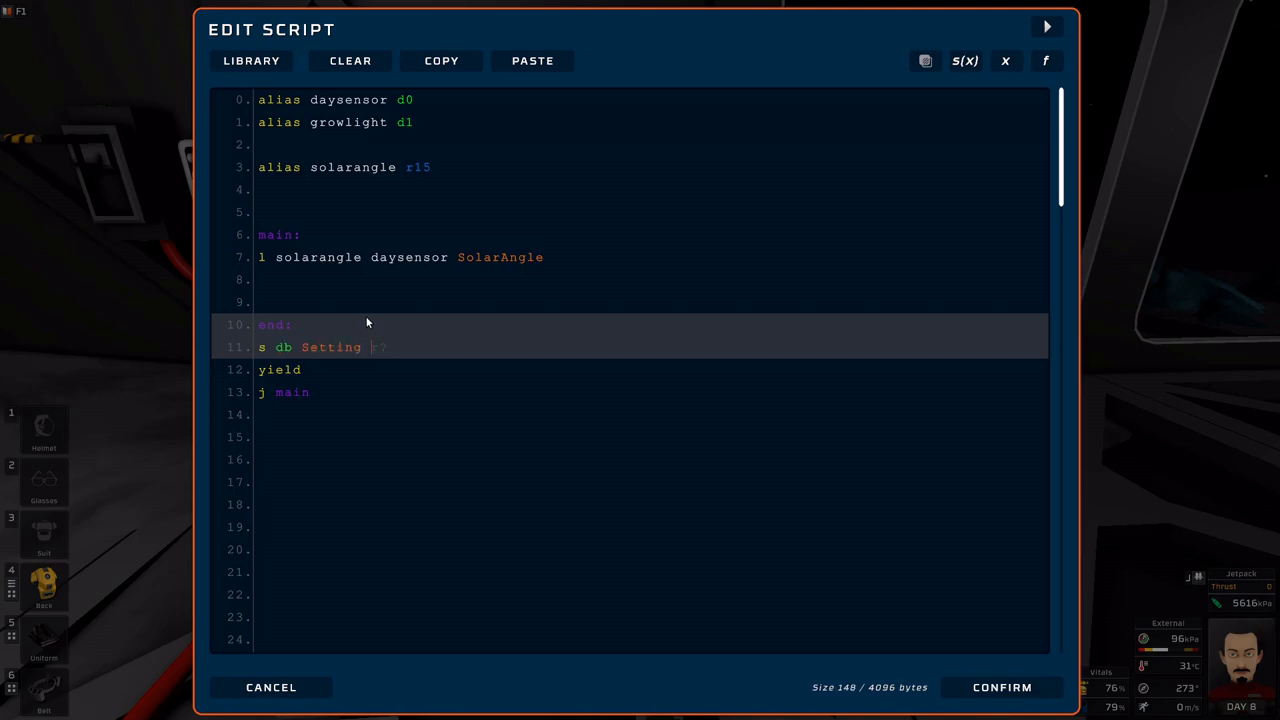
type("solarangle")
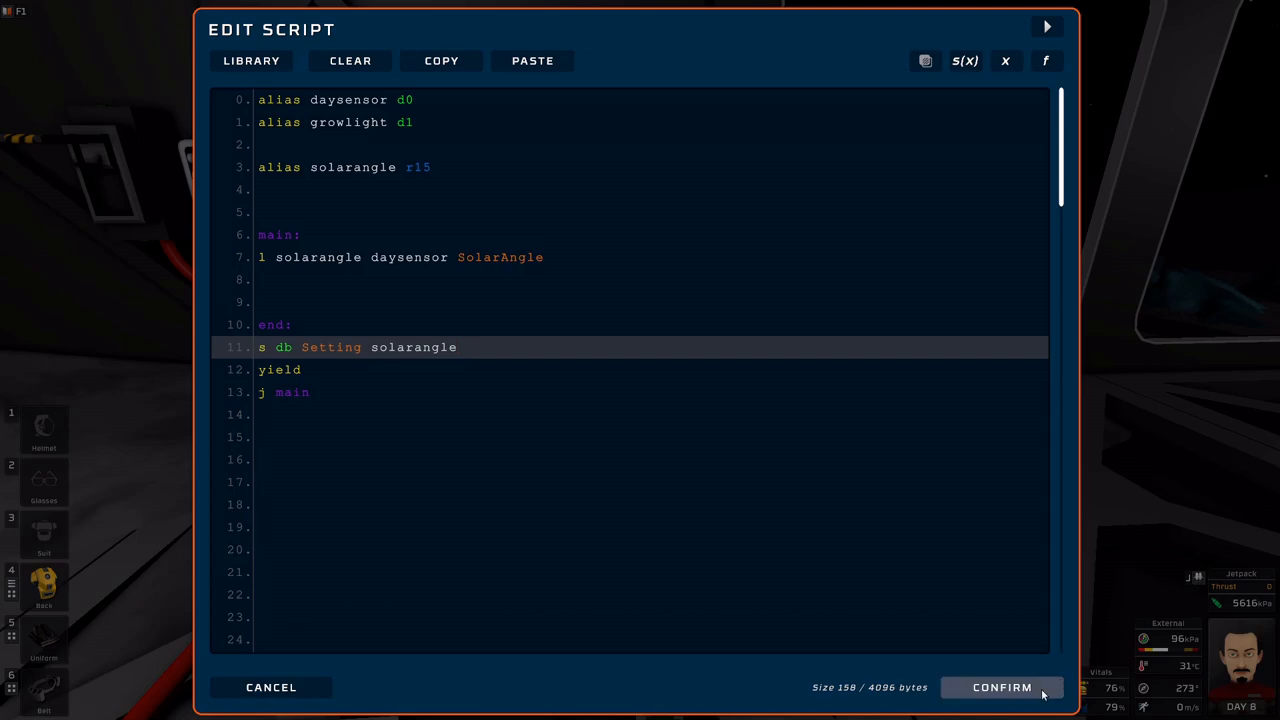
Confirm the script to the chip and search the Stationpedia for the daylight sensor.
left_click(1002, 688)
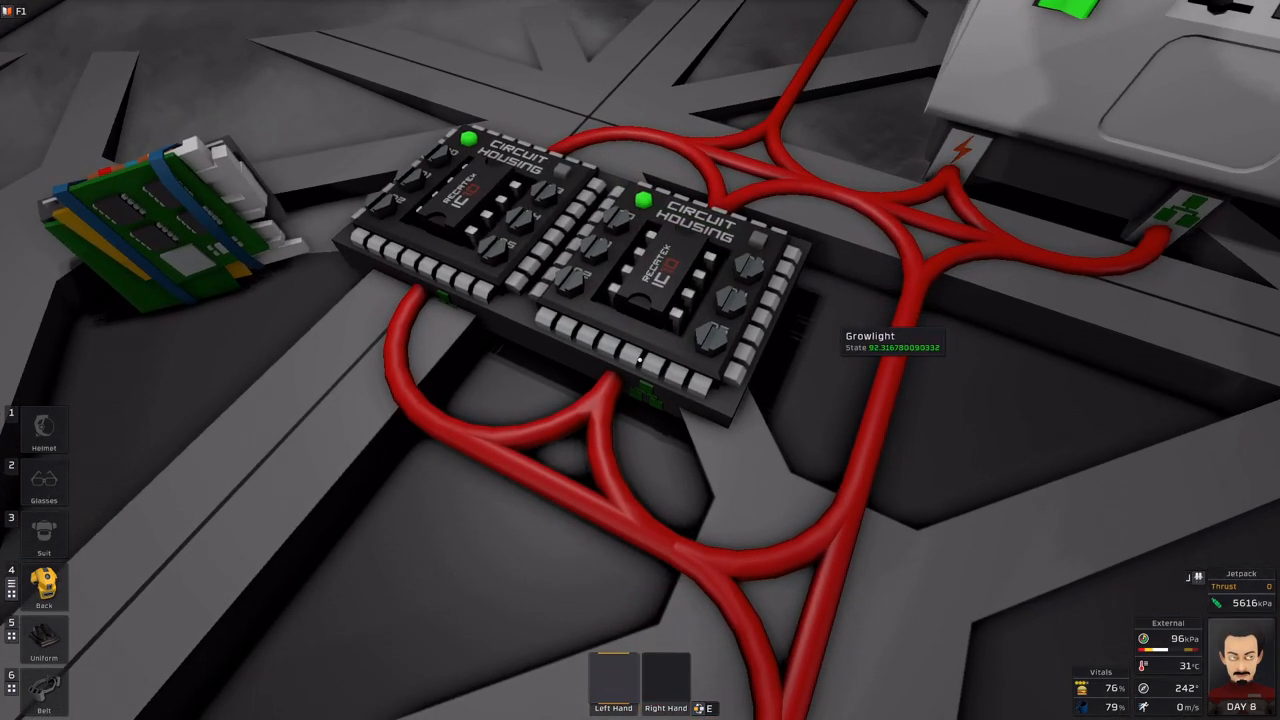
left_click(44, 584)
type("daylight sensor")
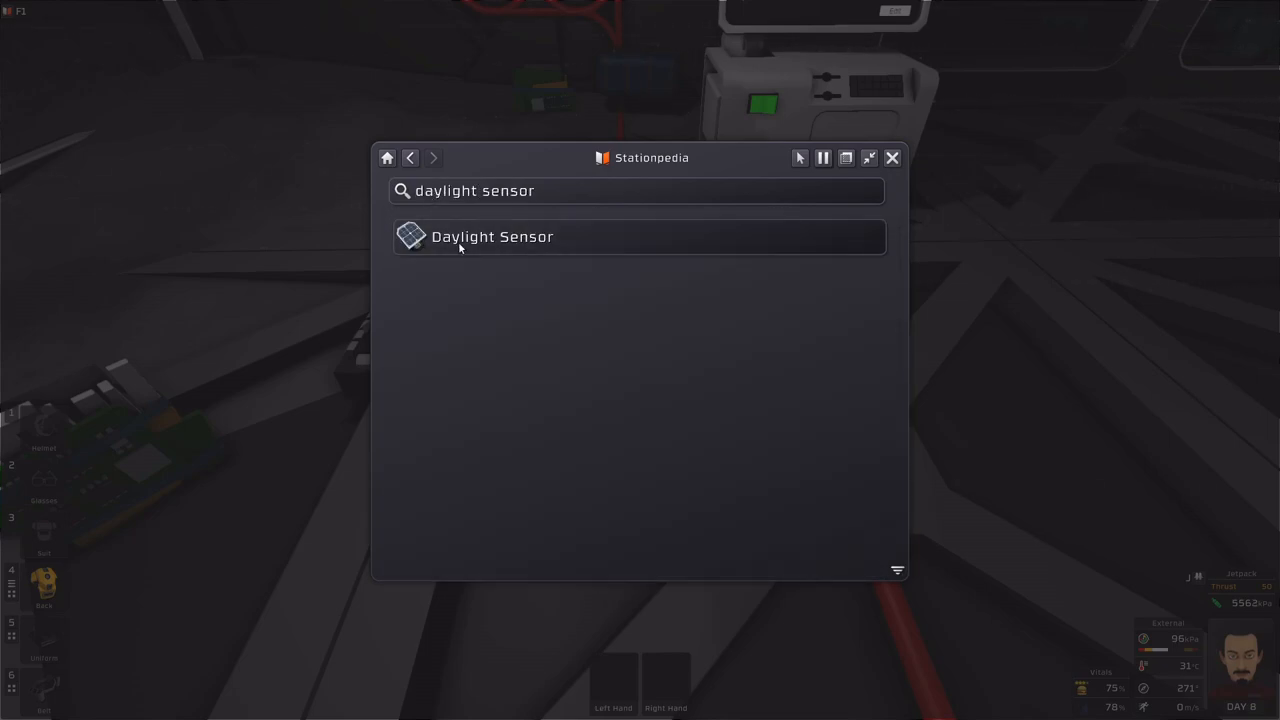
Read the Daylight Sensor's SolarAngle description in the Stationpedia, then close it.
left_click(492, 236)
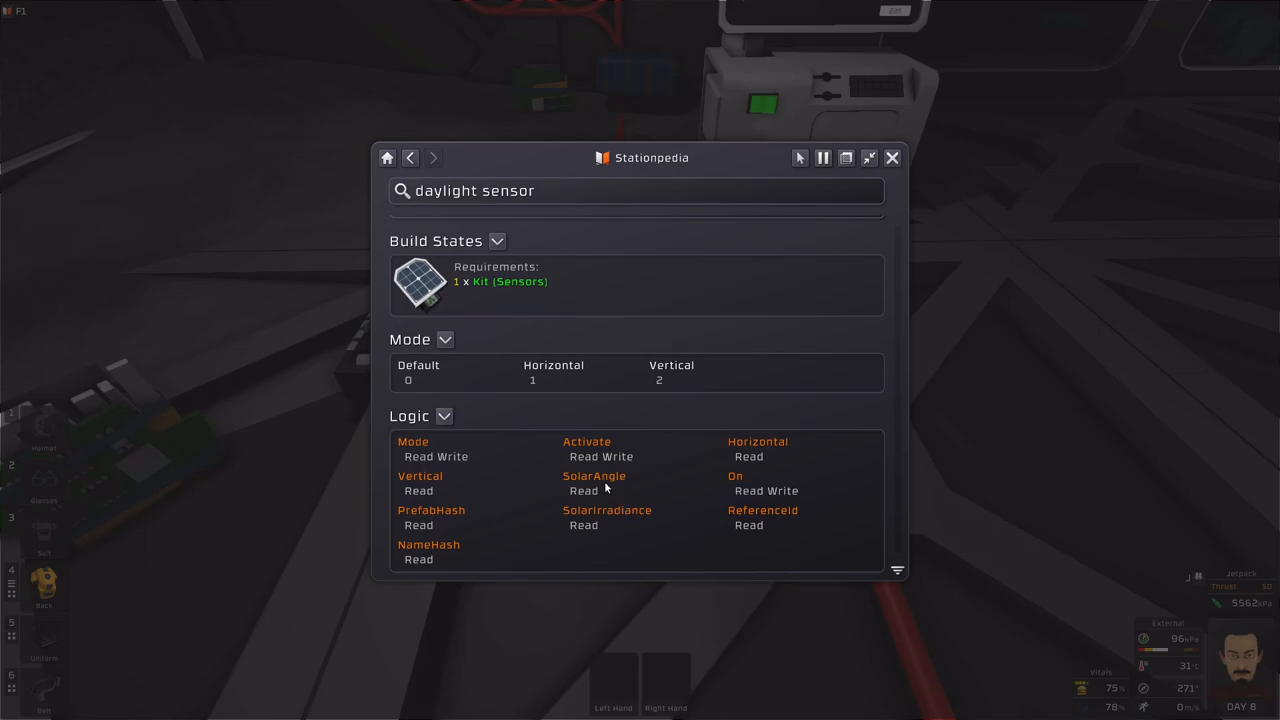
left_click(594, 476)
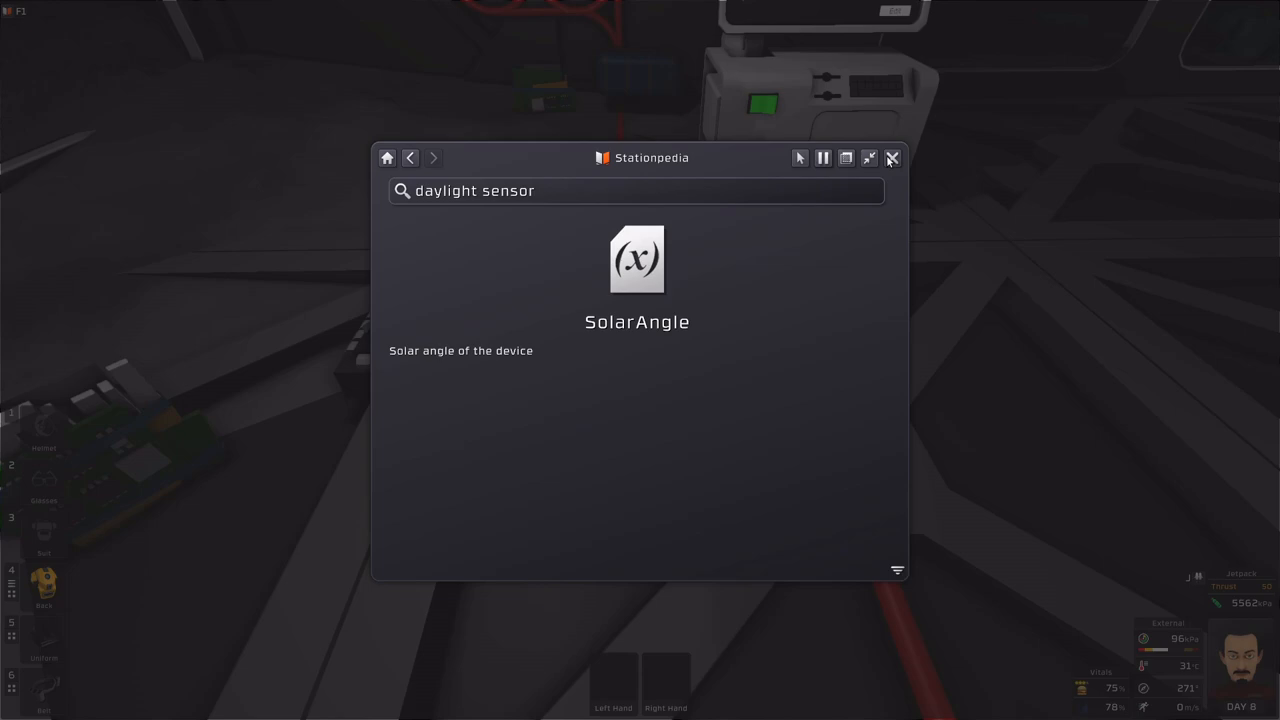
left_click(892, 158)
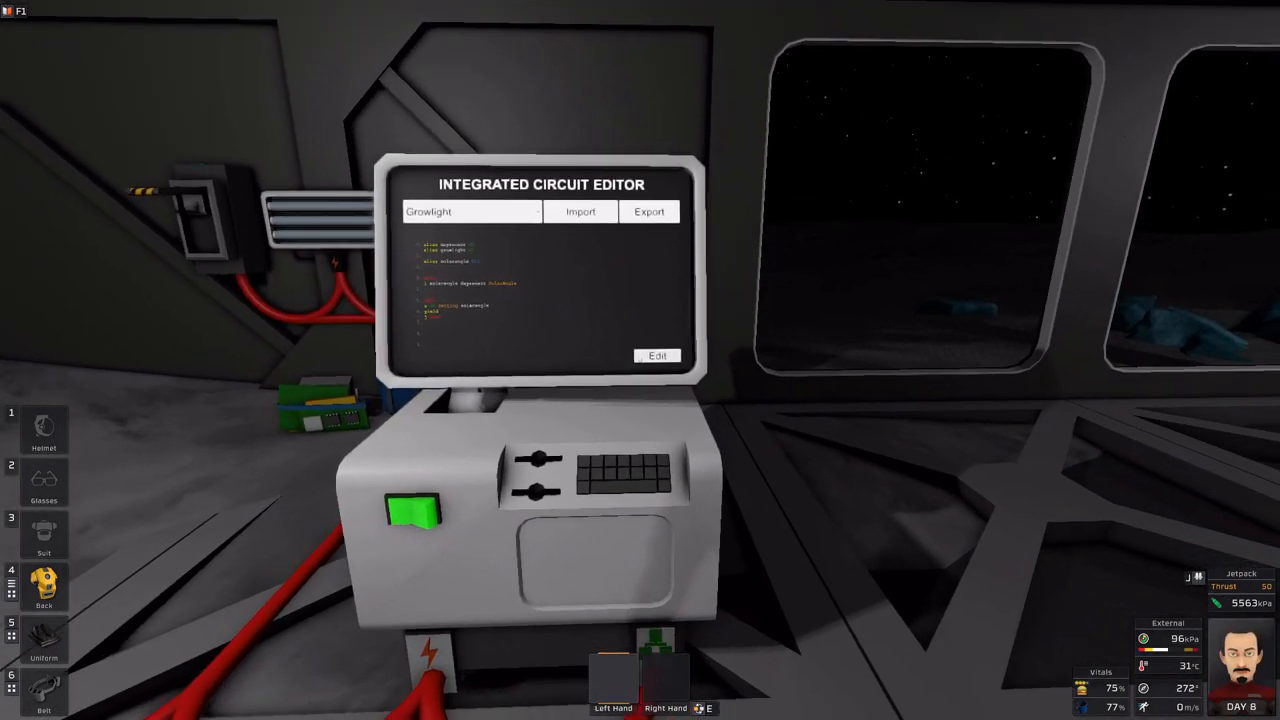
Add 'define Ontime 90' and blank lines inside the main block.
left_click(656, 356)
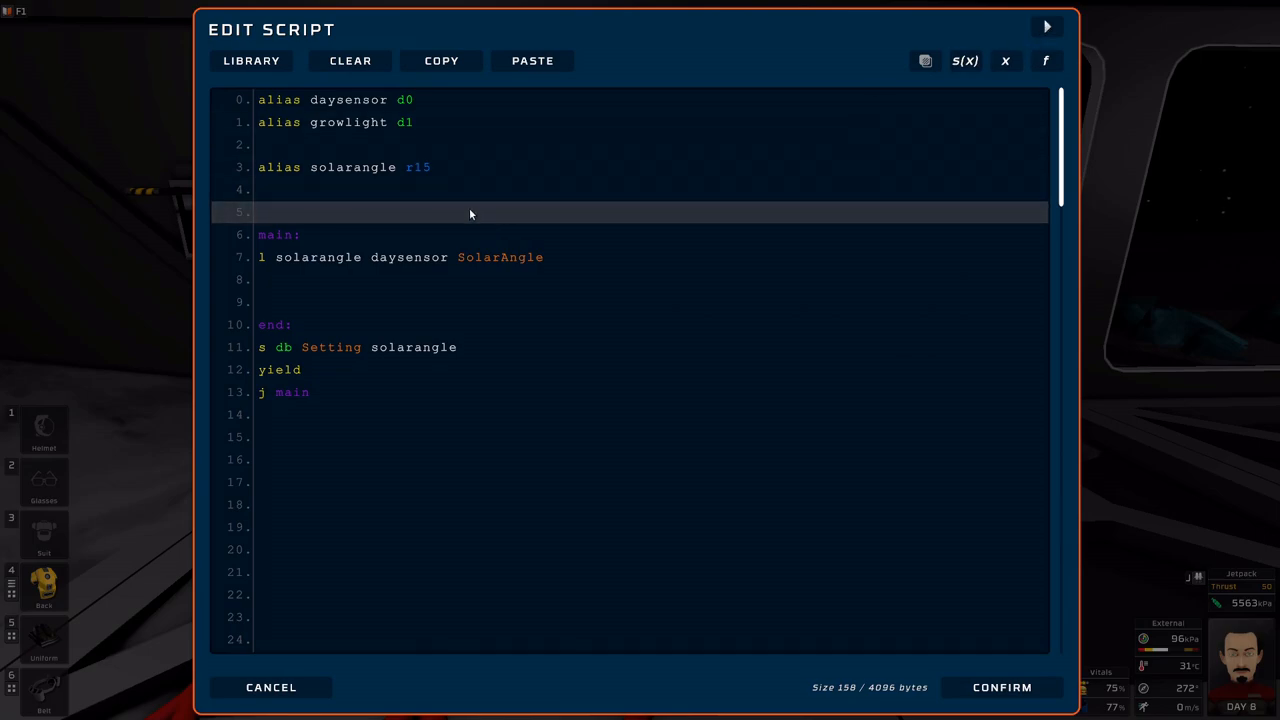
type("define")
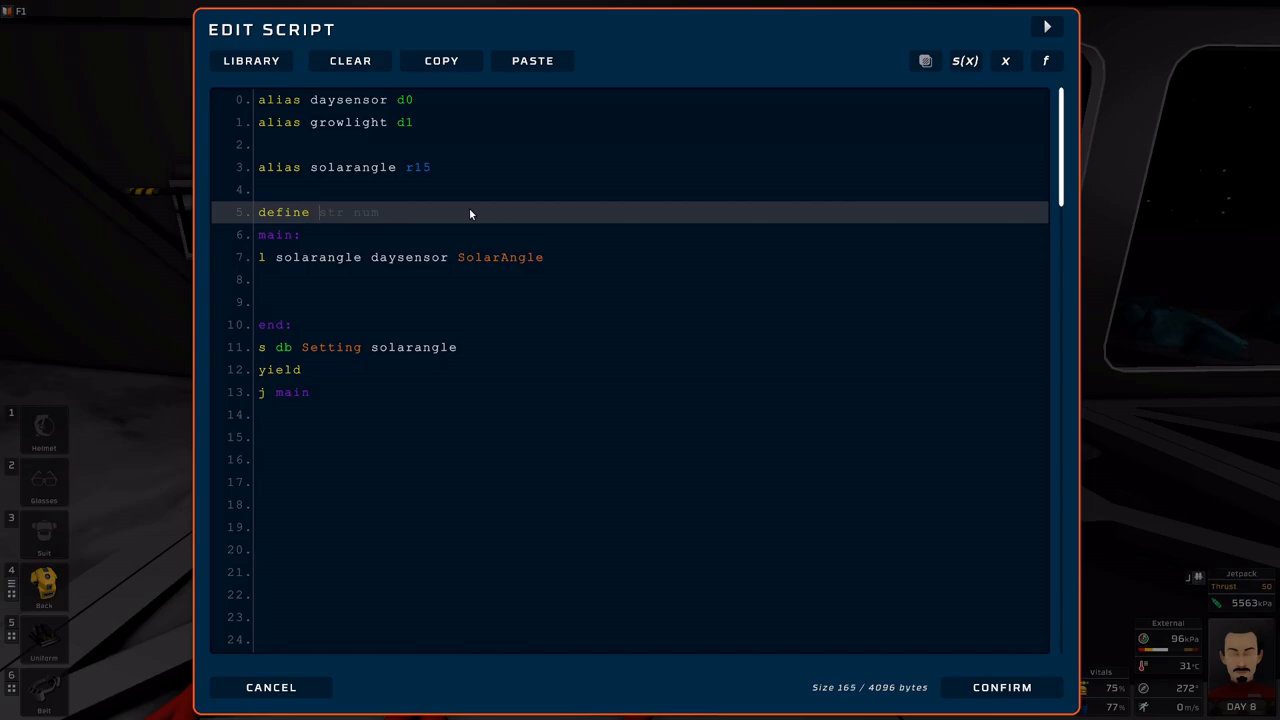
type("Onti")
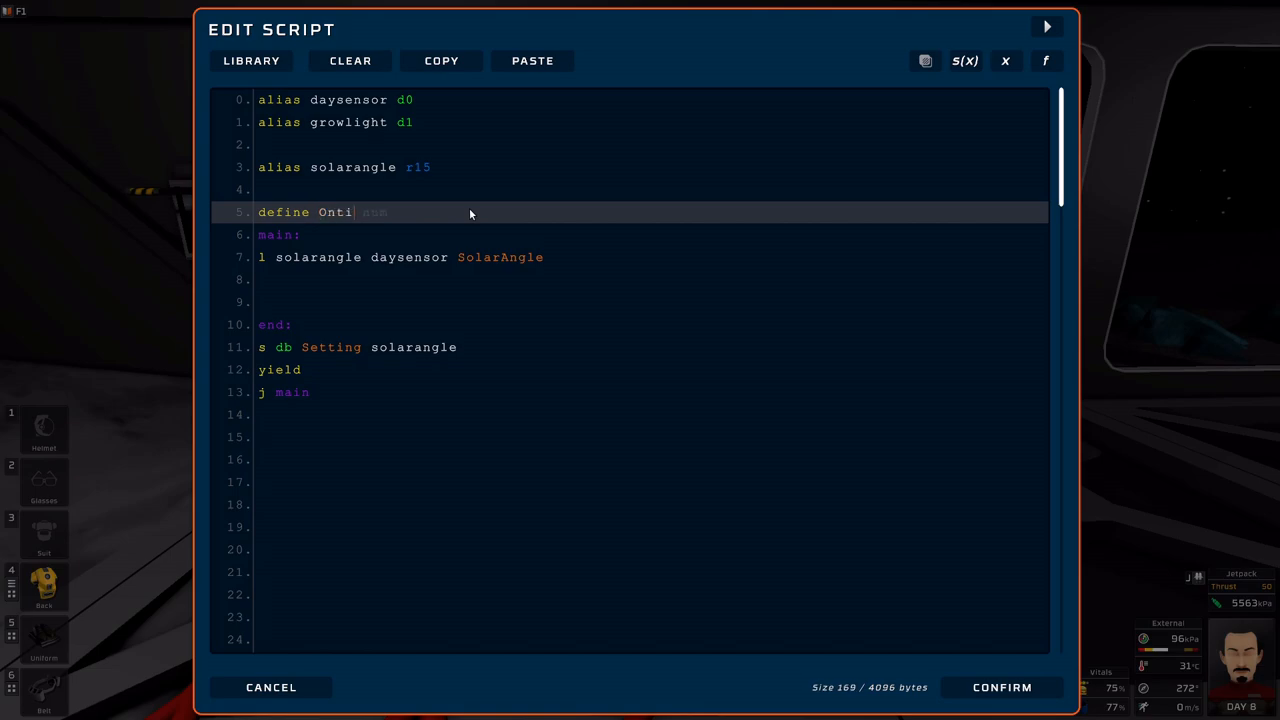
type("me 90")
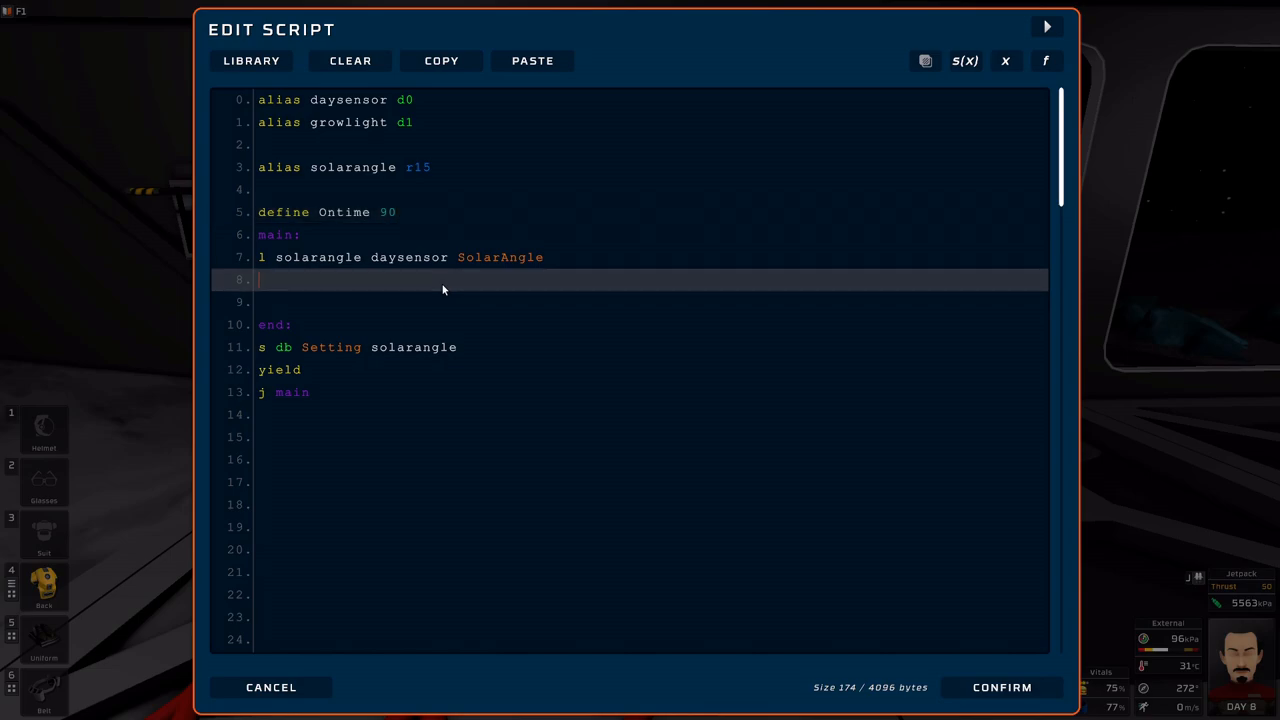
key("enter")
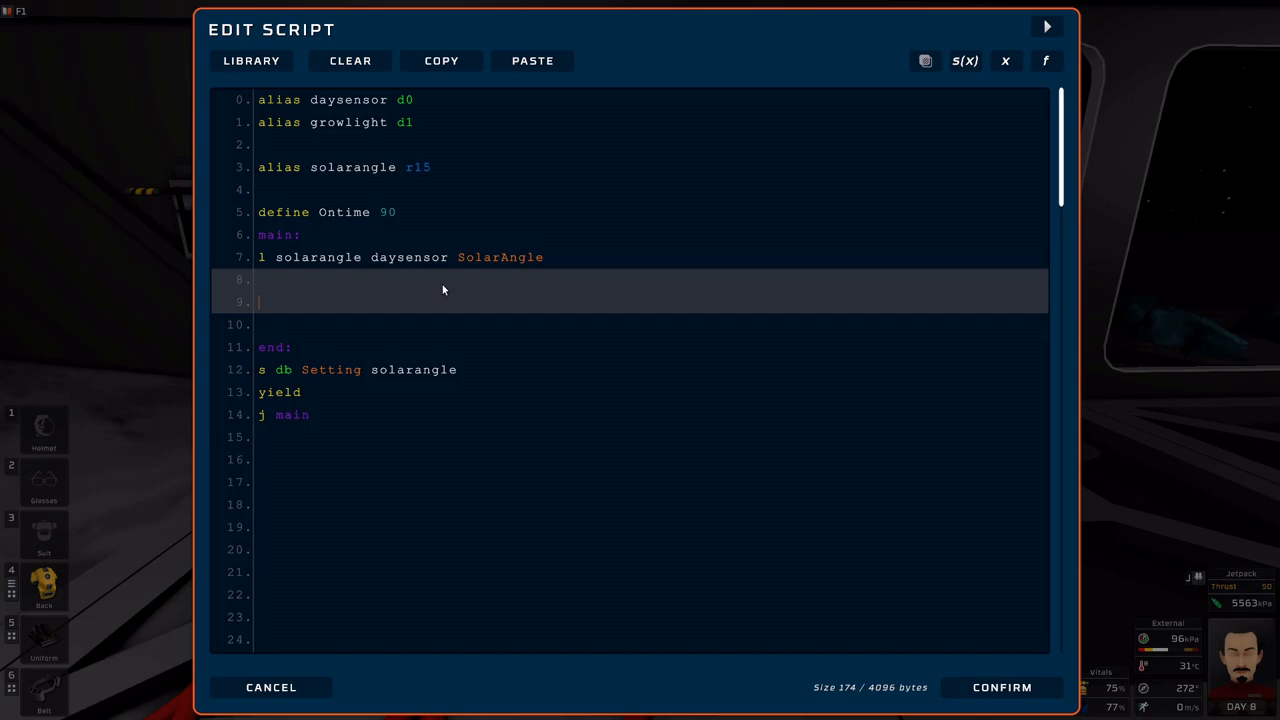
key("backspace")
type("sgt r0 a")
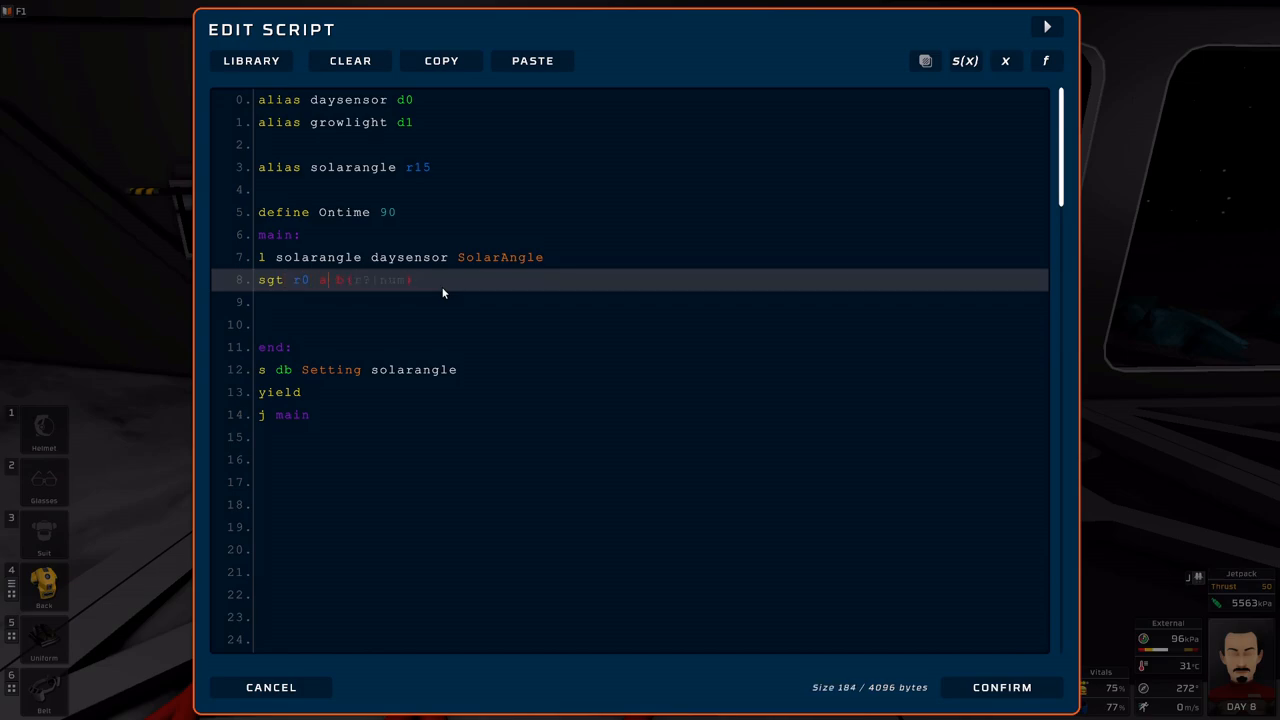
Compare solarangle against Ontime into r0 and write r0 to the growlight's On setting.
type("solarangle Ontime")
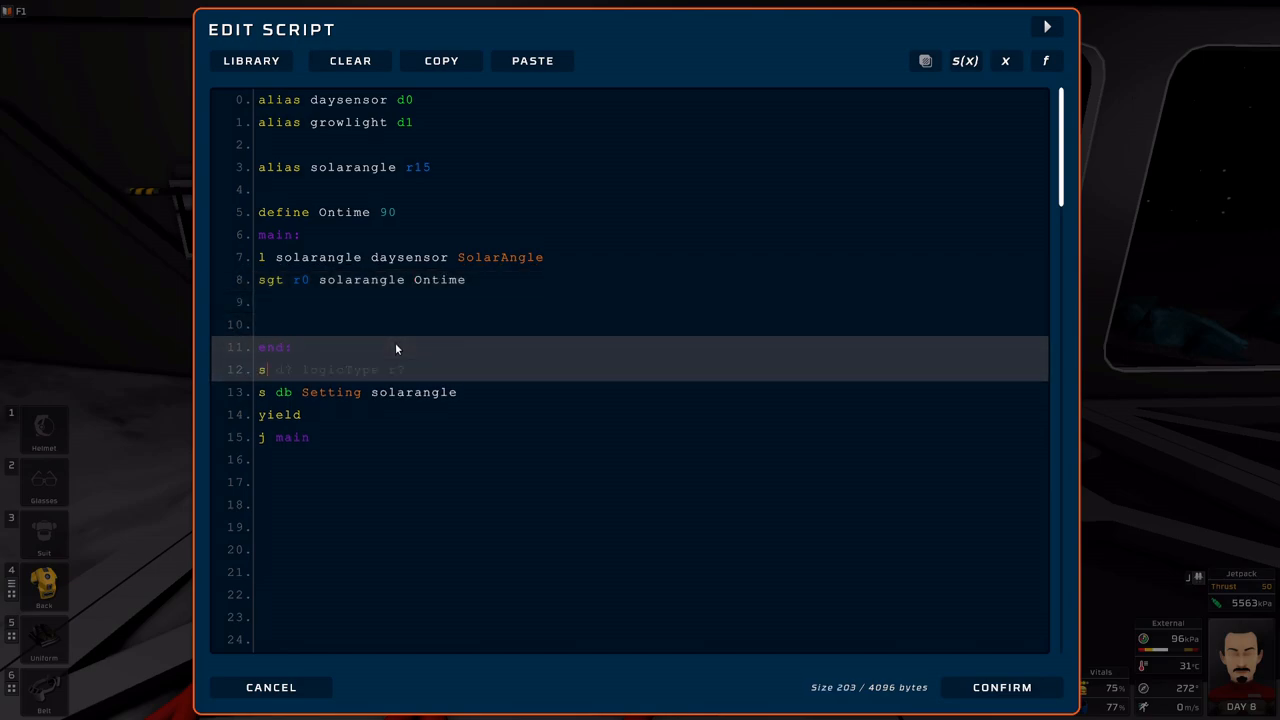
type("growlight")
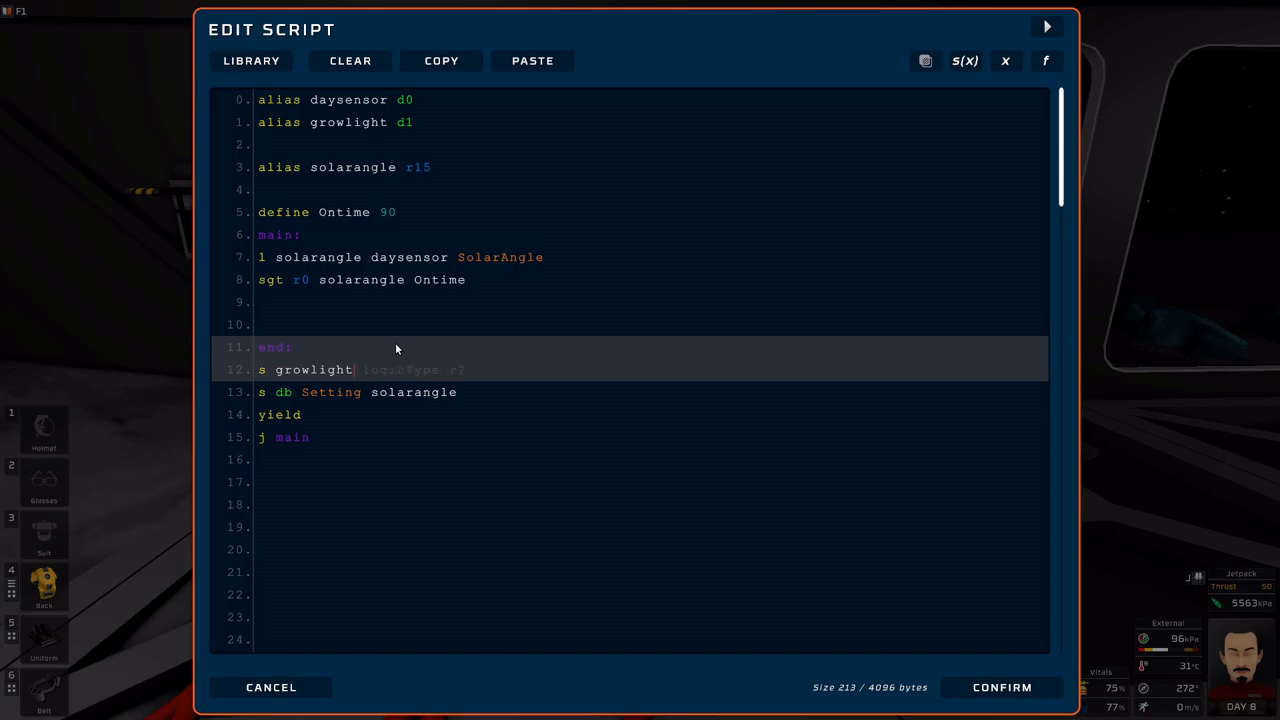
type("On r0")
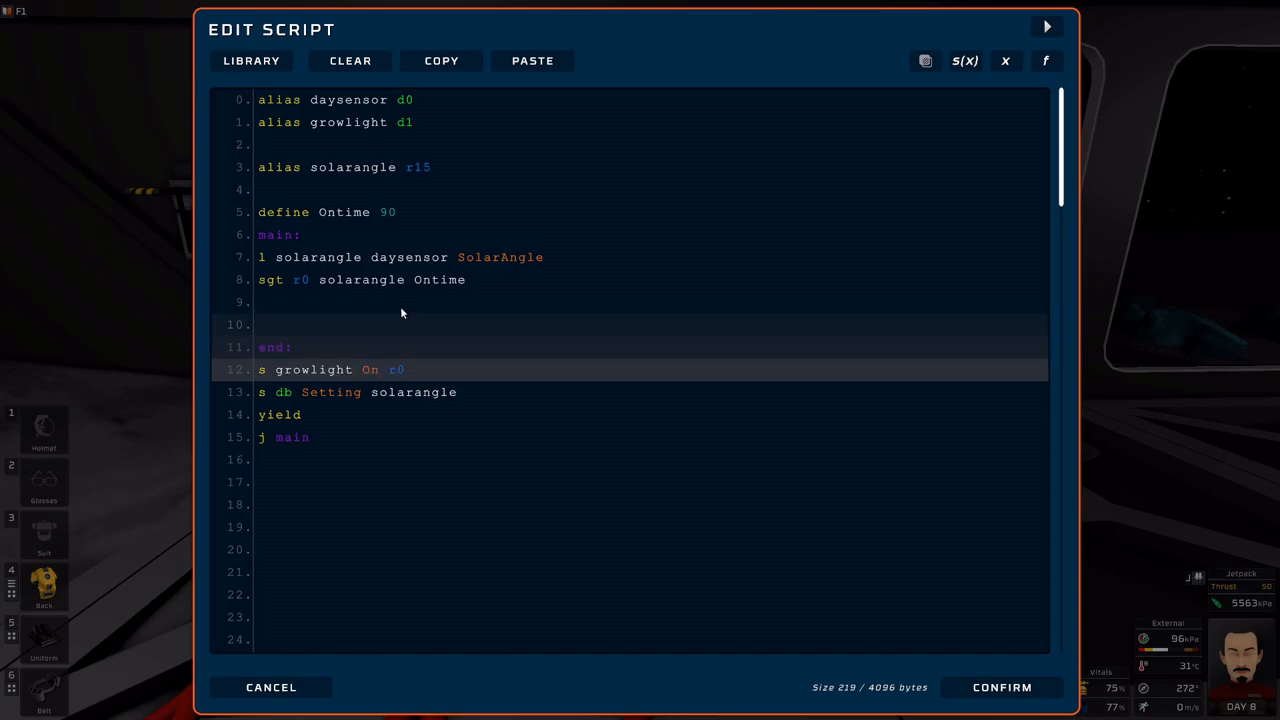
mouse_move(270, 280)
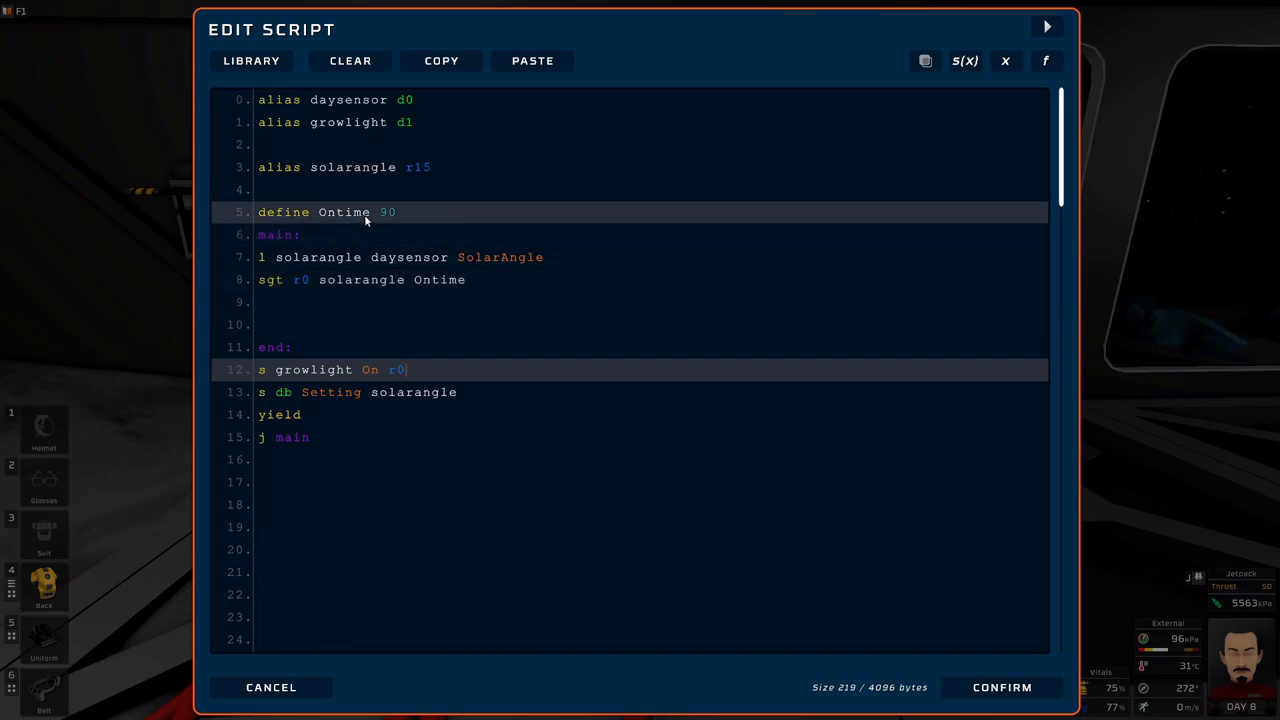
Comment the solarangle alias that >90 is nighttime and <90 is daytime, then confirm the script.
left_click(400, 212)
type(" #> ")
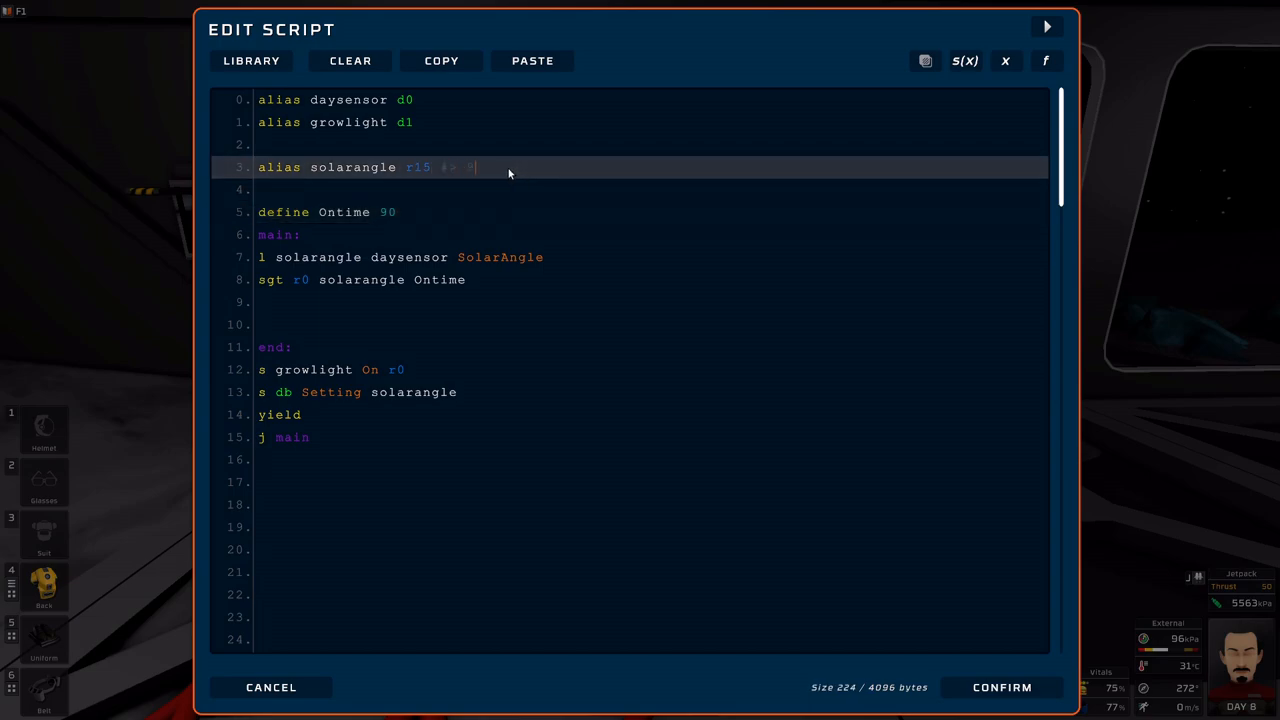
type("90")
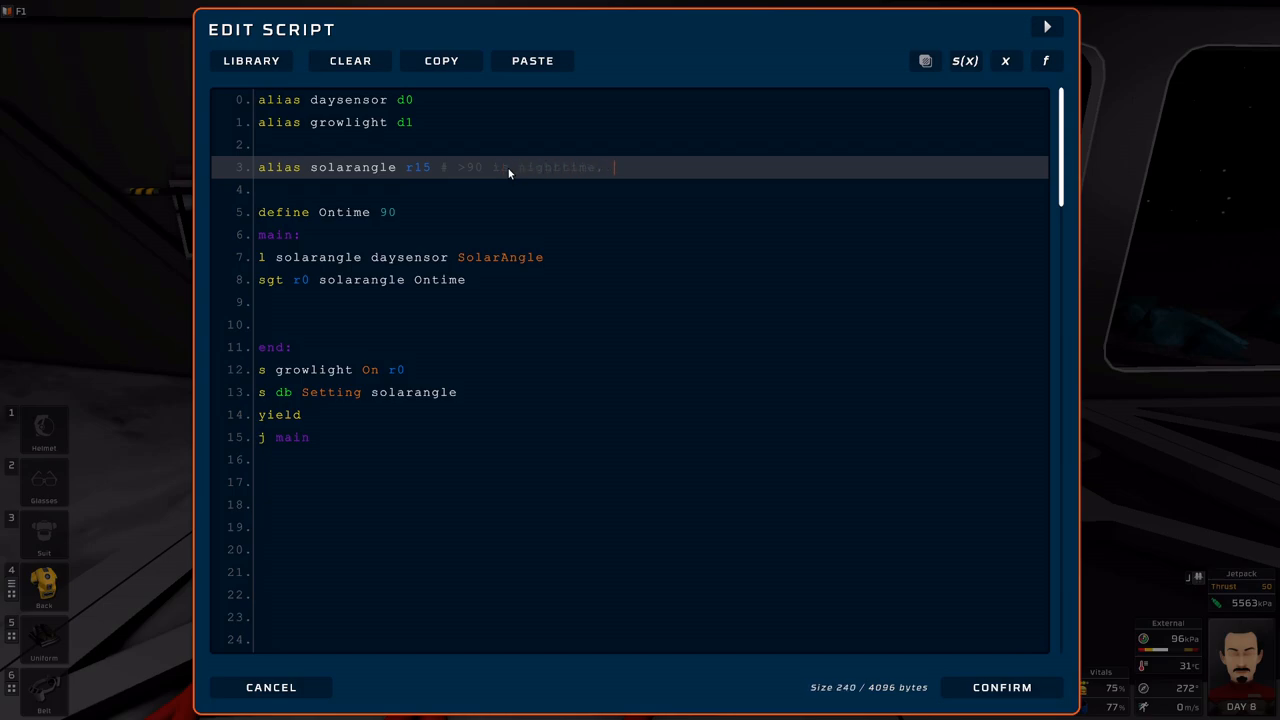
type("<")
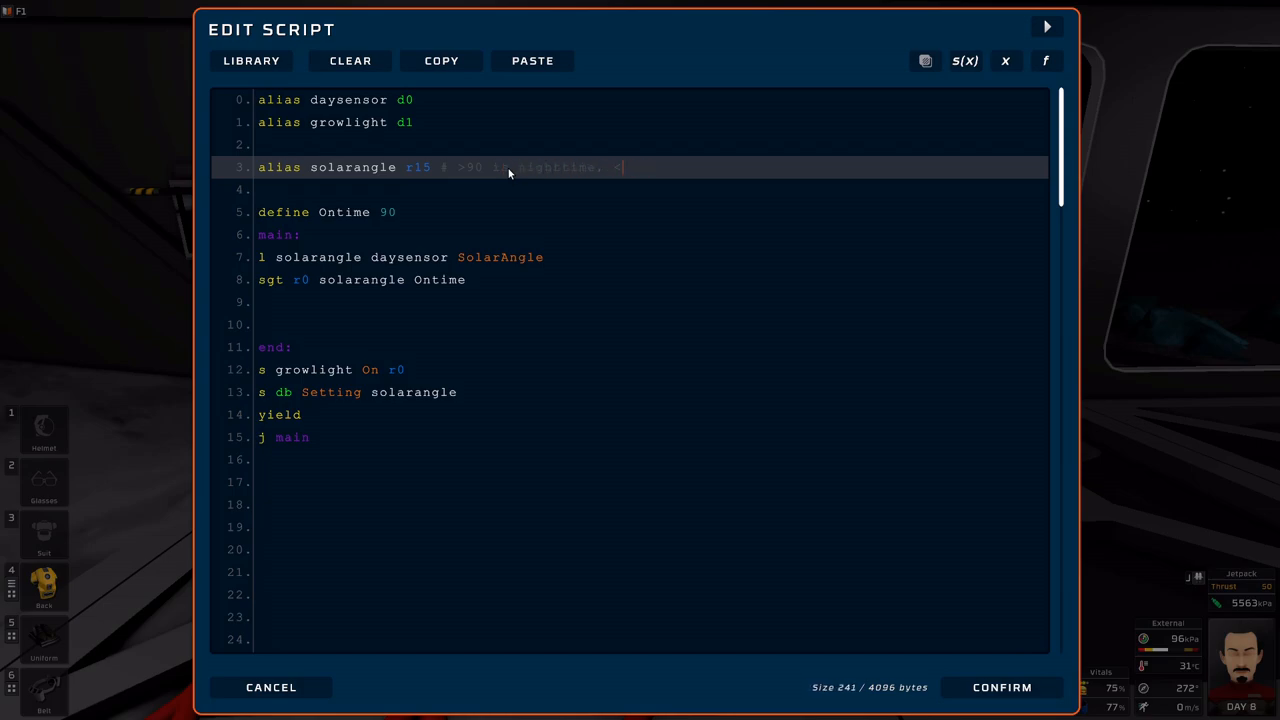
type("<90 is daytime")
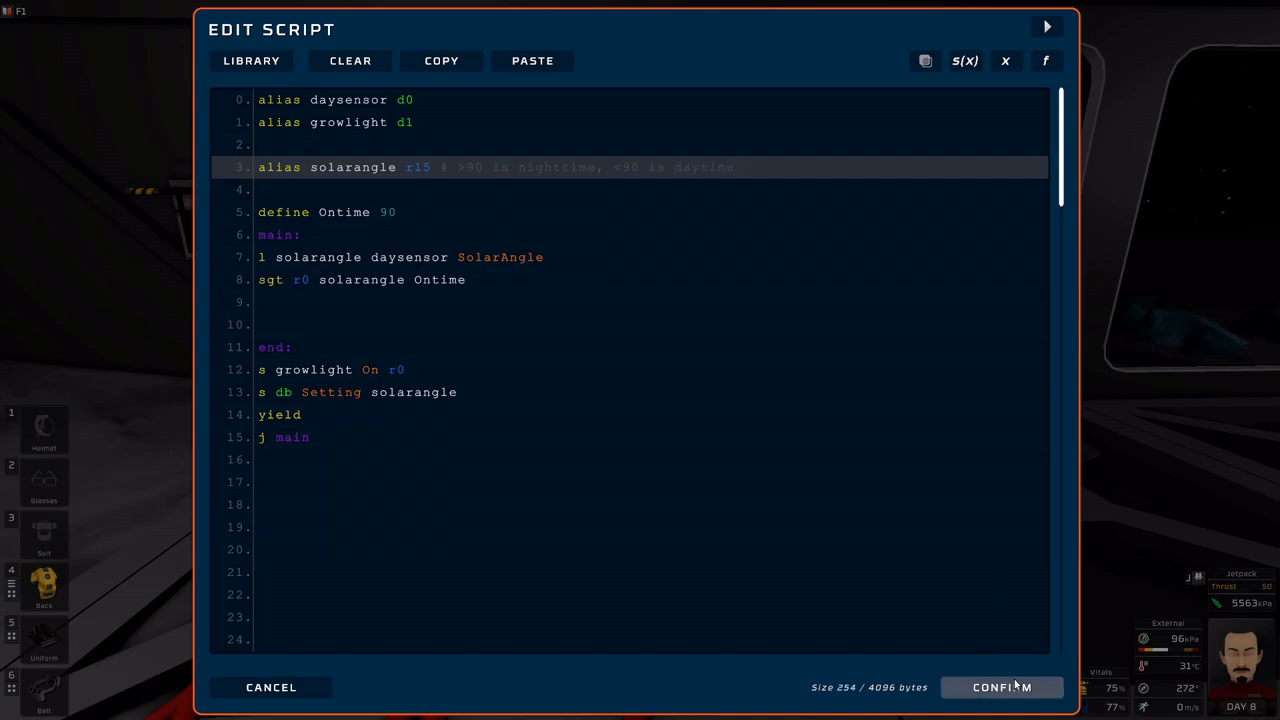
left_click(1002, 688)
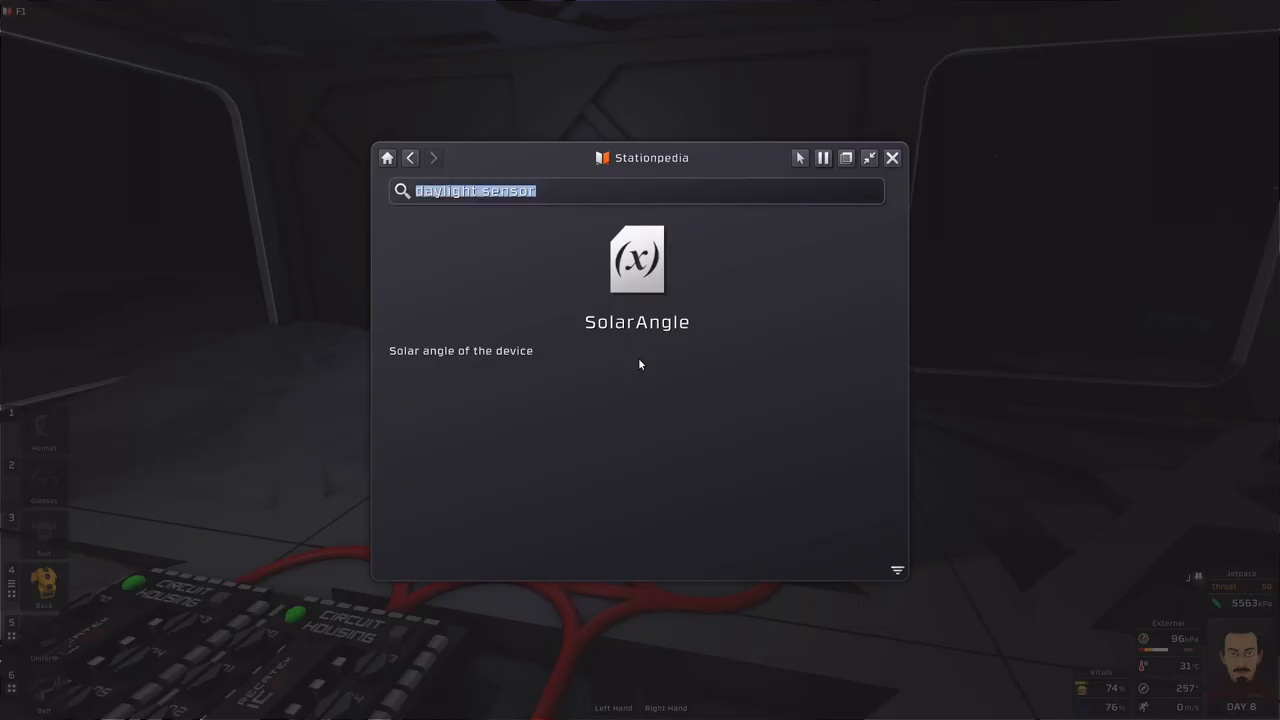
Search the Stationpedia for 'tomato' and scroll to its Light per day and Darkness per day values.
type("tomato")
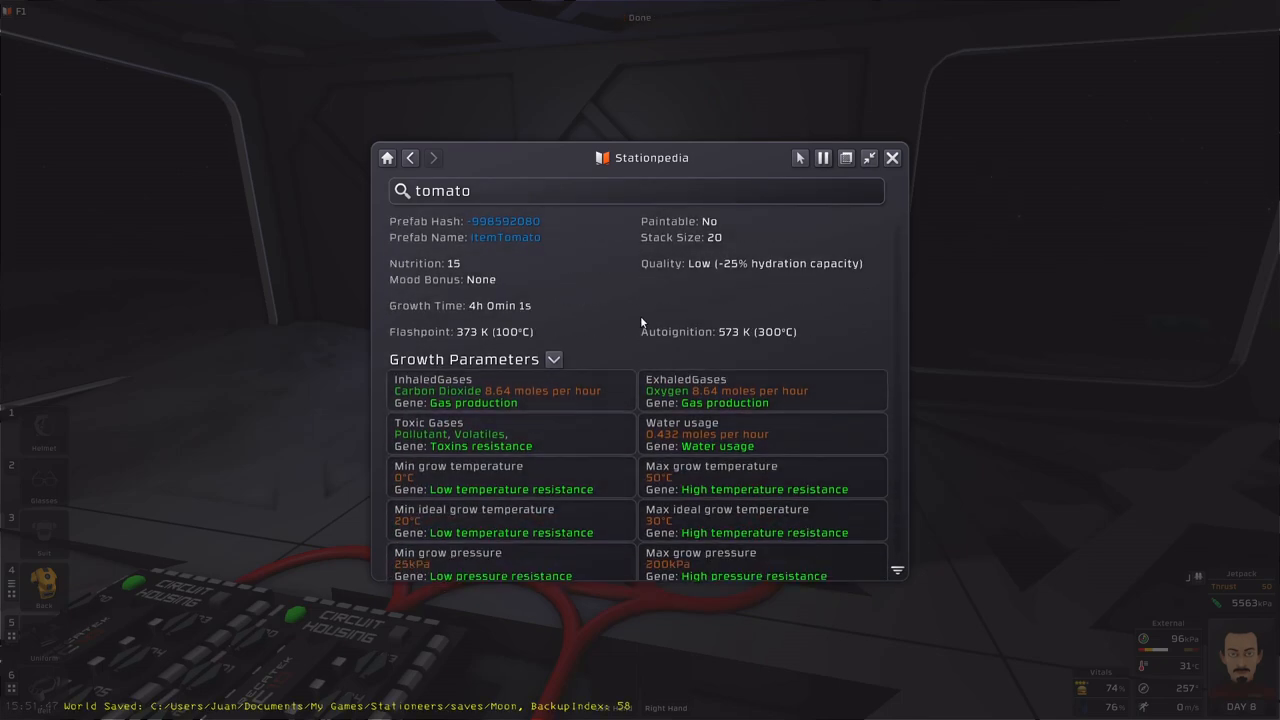
scroll("down", 3)
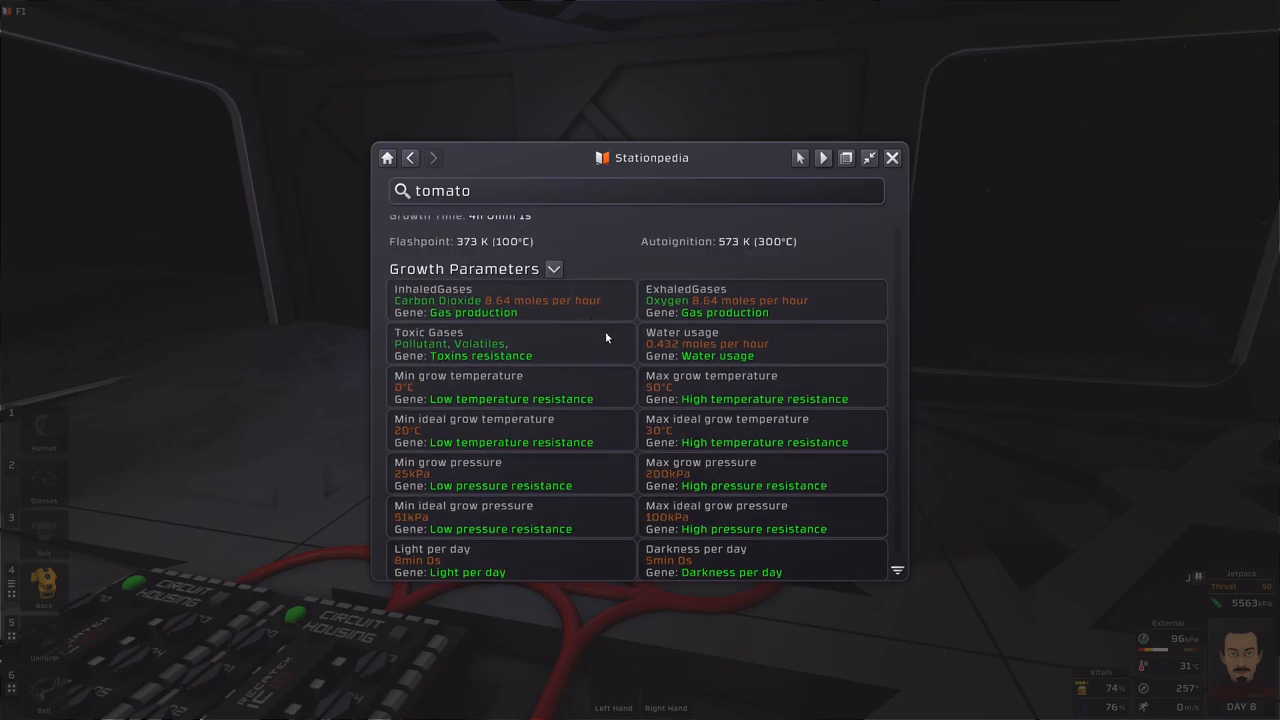
scroll("down", 3)
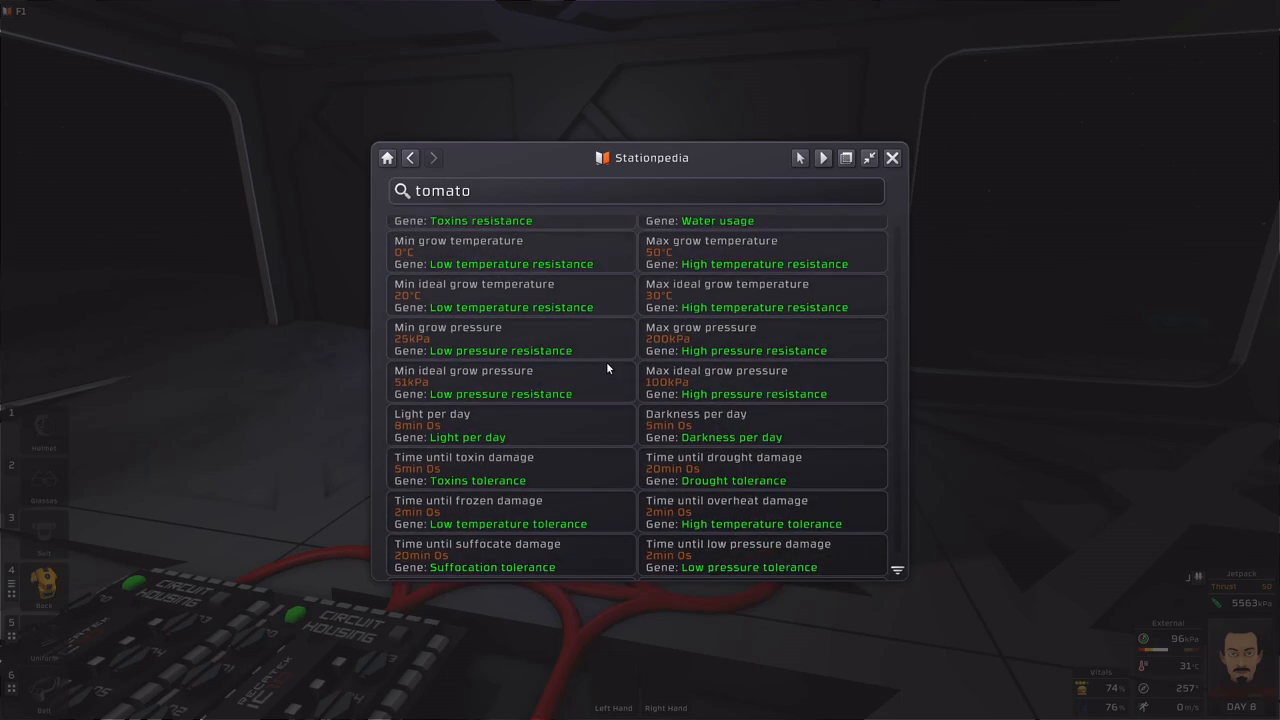
mouse_move(700, 428)
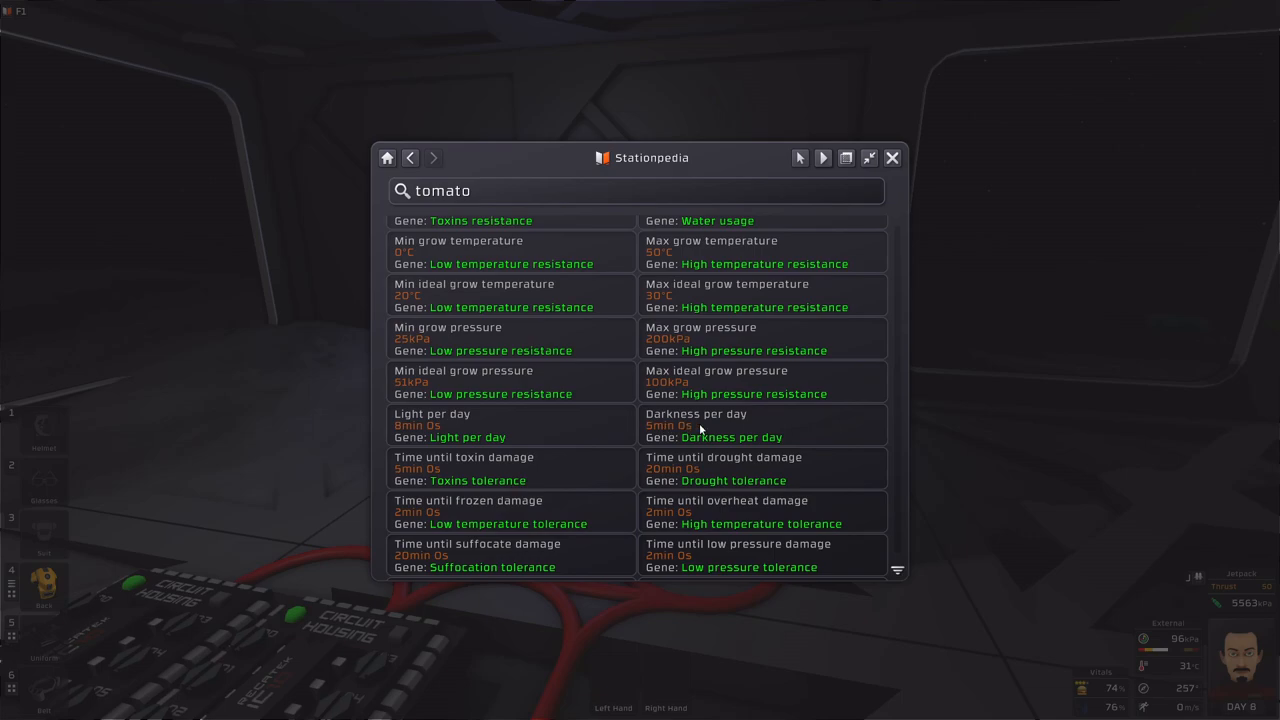
mouse_move(440, 418)
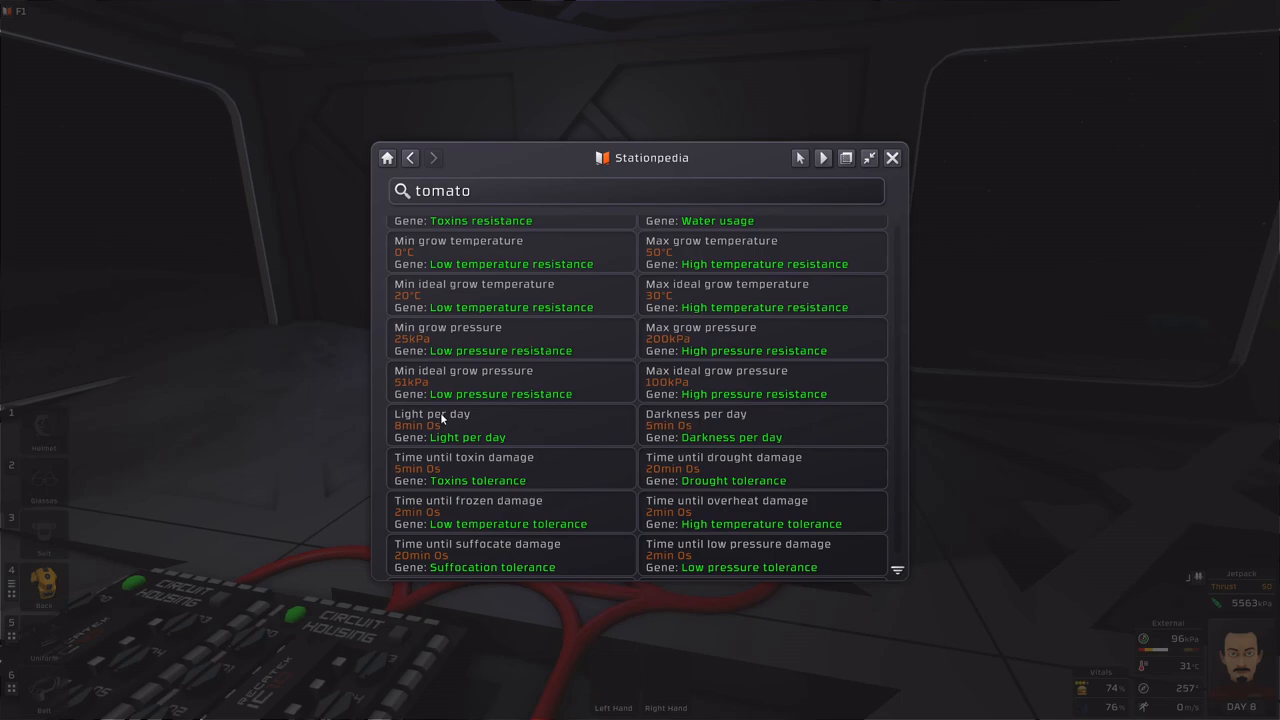
mouse_move(496, 440)
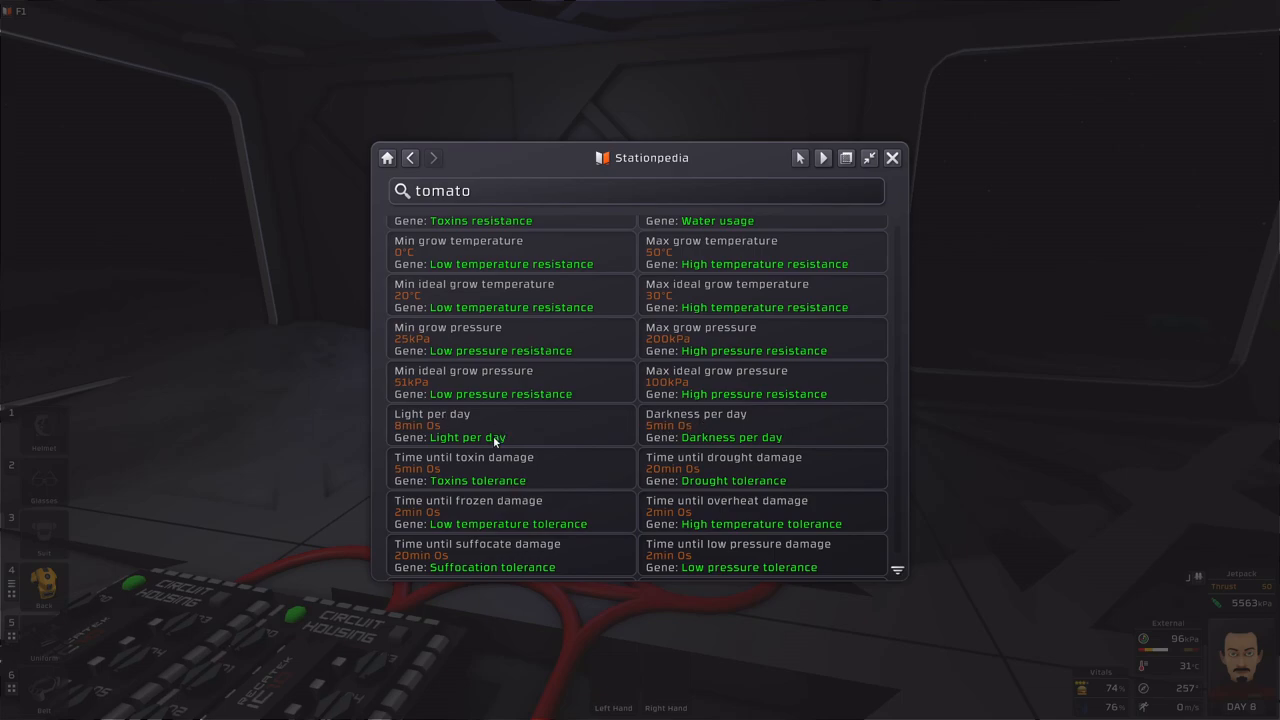
mouse_move(612, 444)
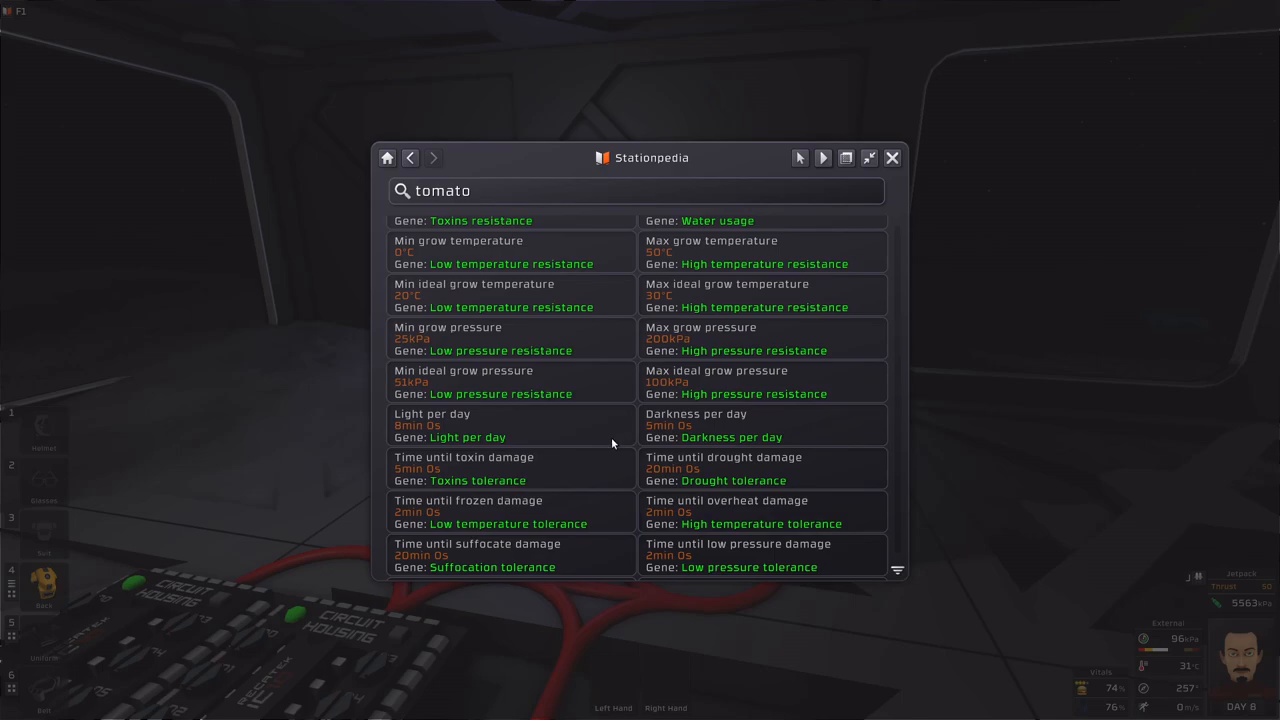
mouse_move(414, 438)
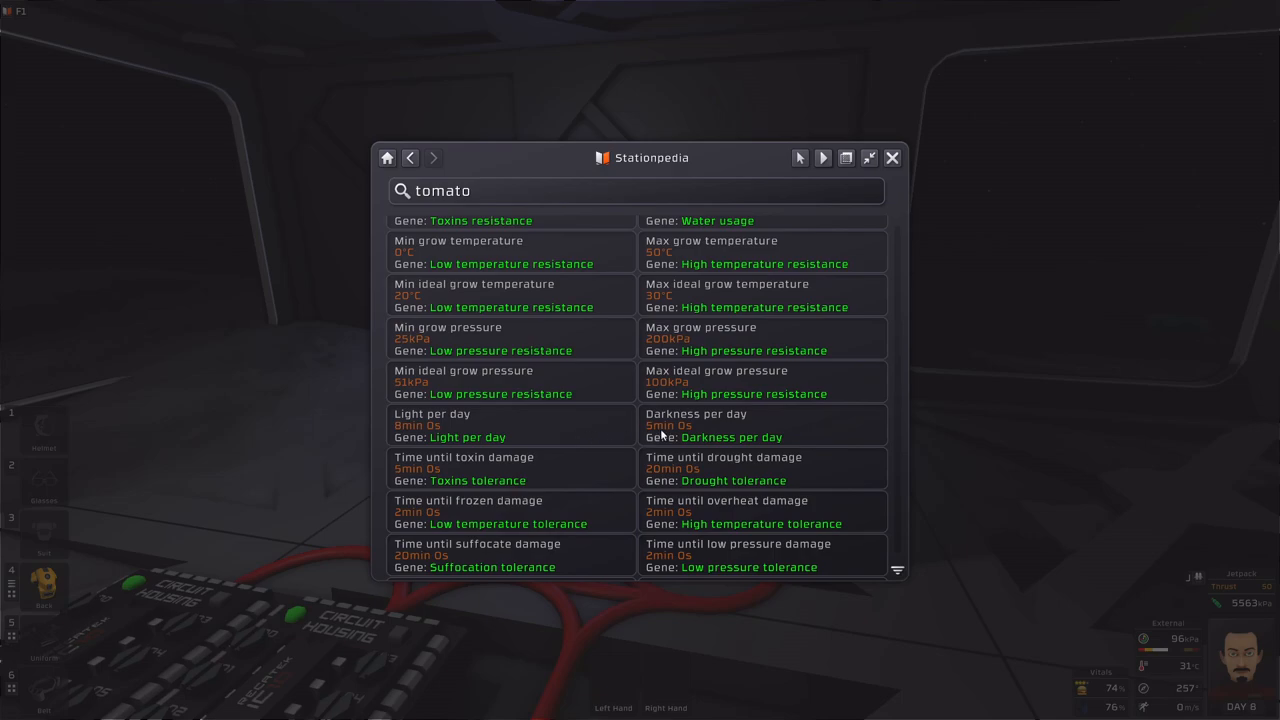
mouse_move(612, 436)
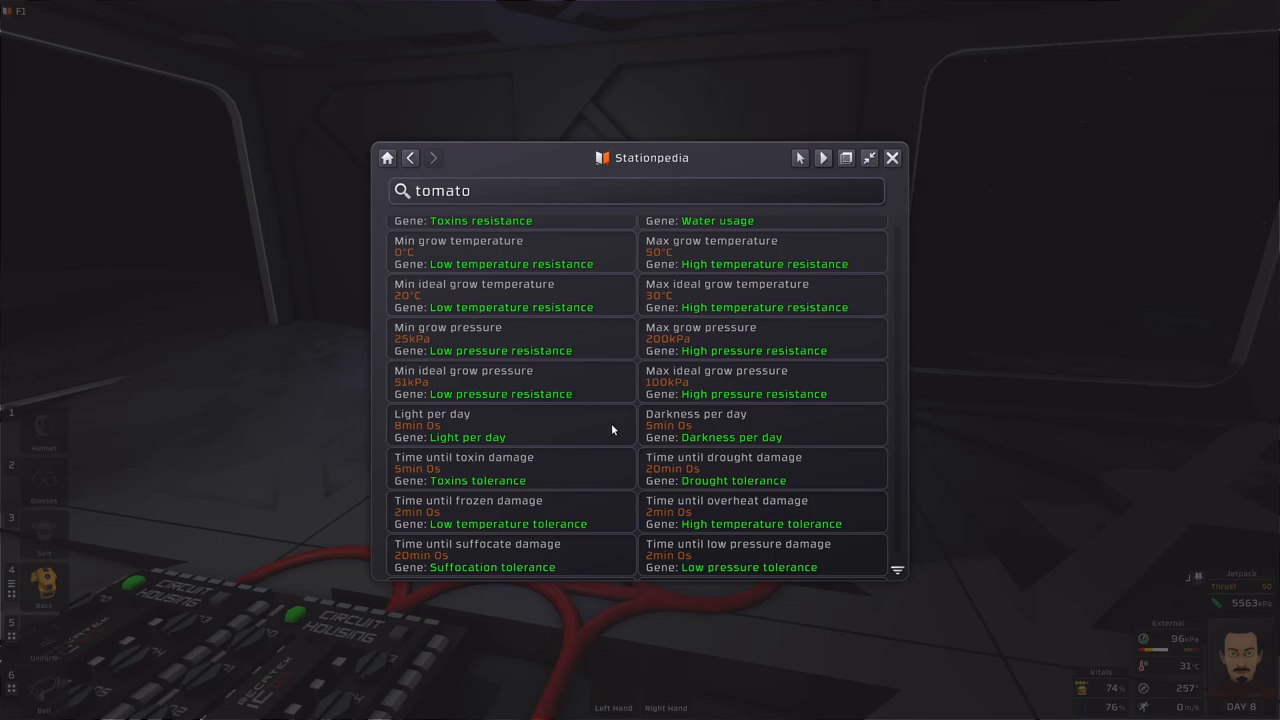
mouse_move(604, 434)
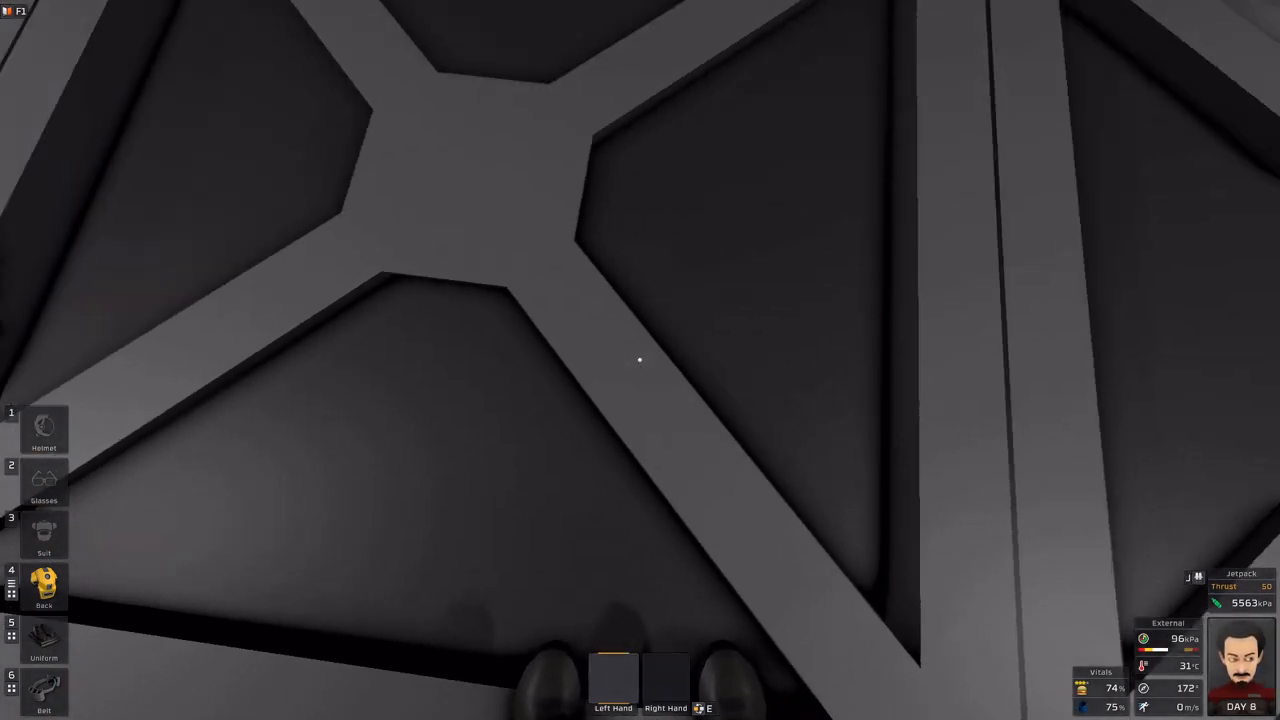
mouse_move(640, 360)
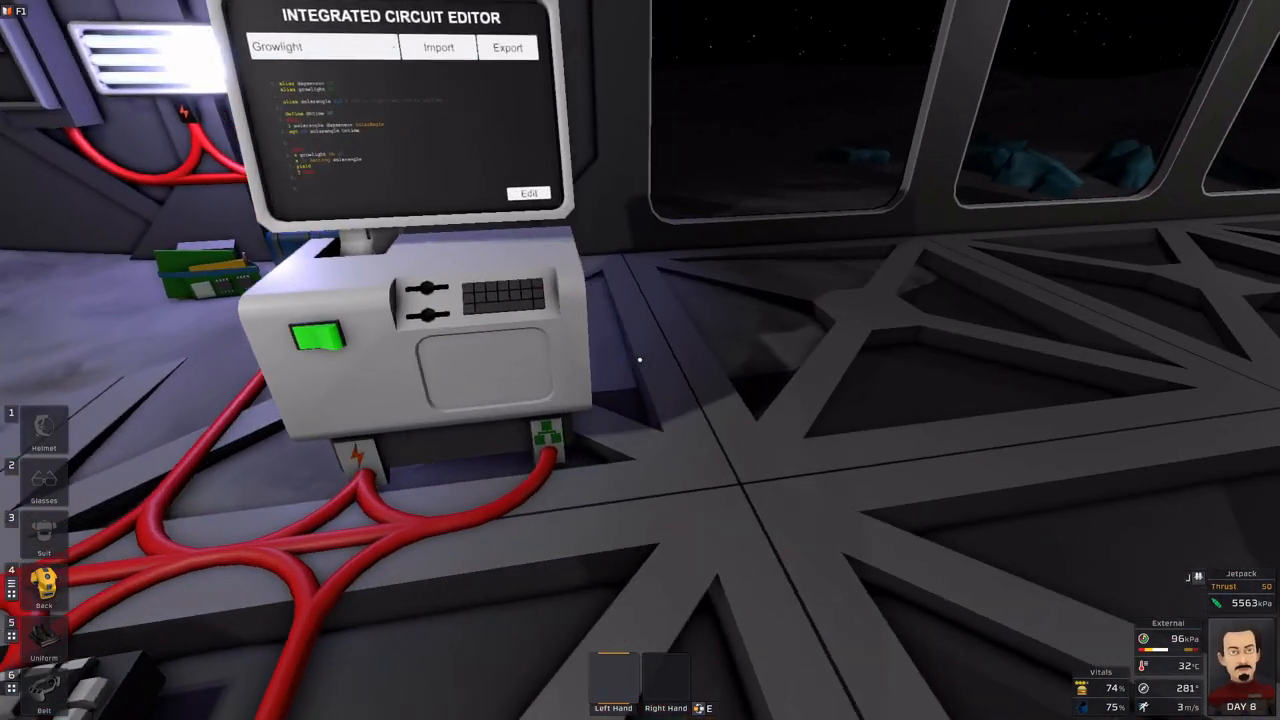
Change sgt to slt and set Ontime to 140 with a '#solar angle to turn on' comment.
left_click(528, 192)
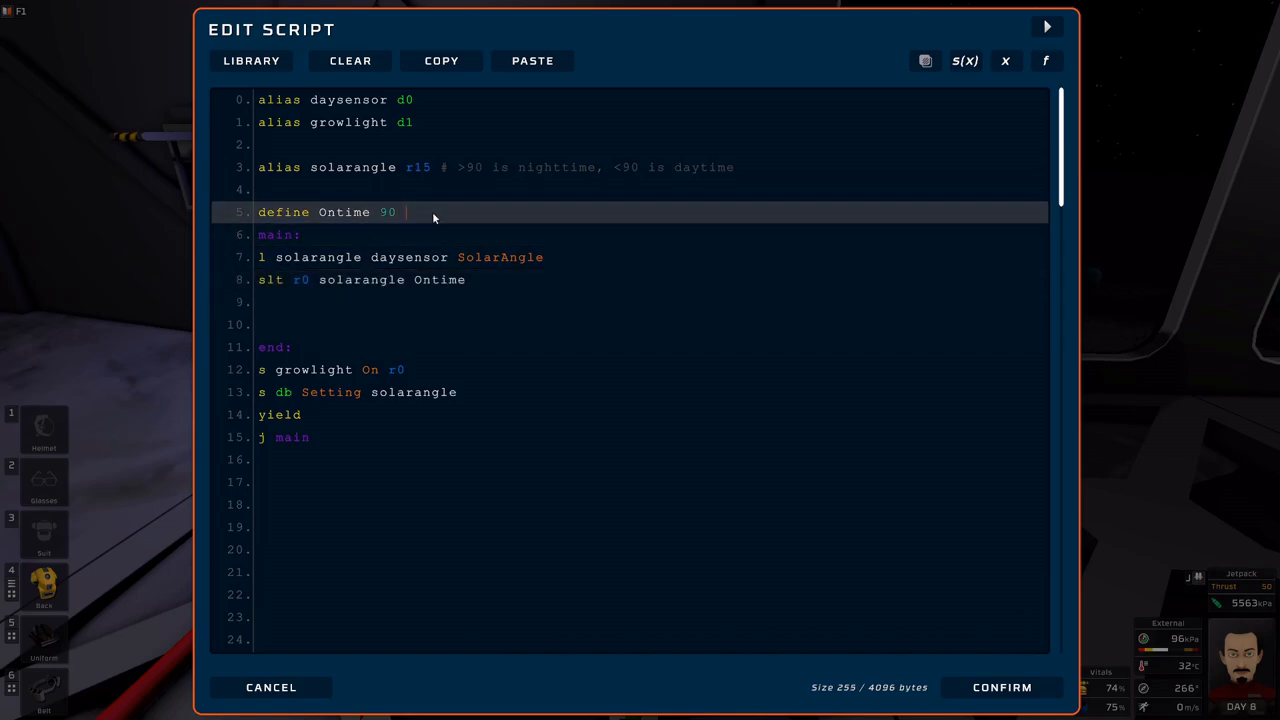
type("#mo")
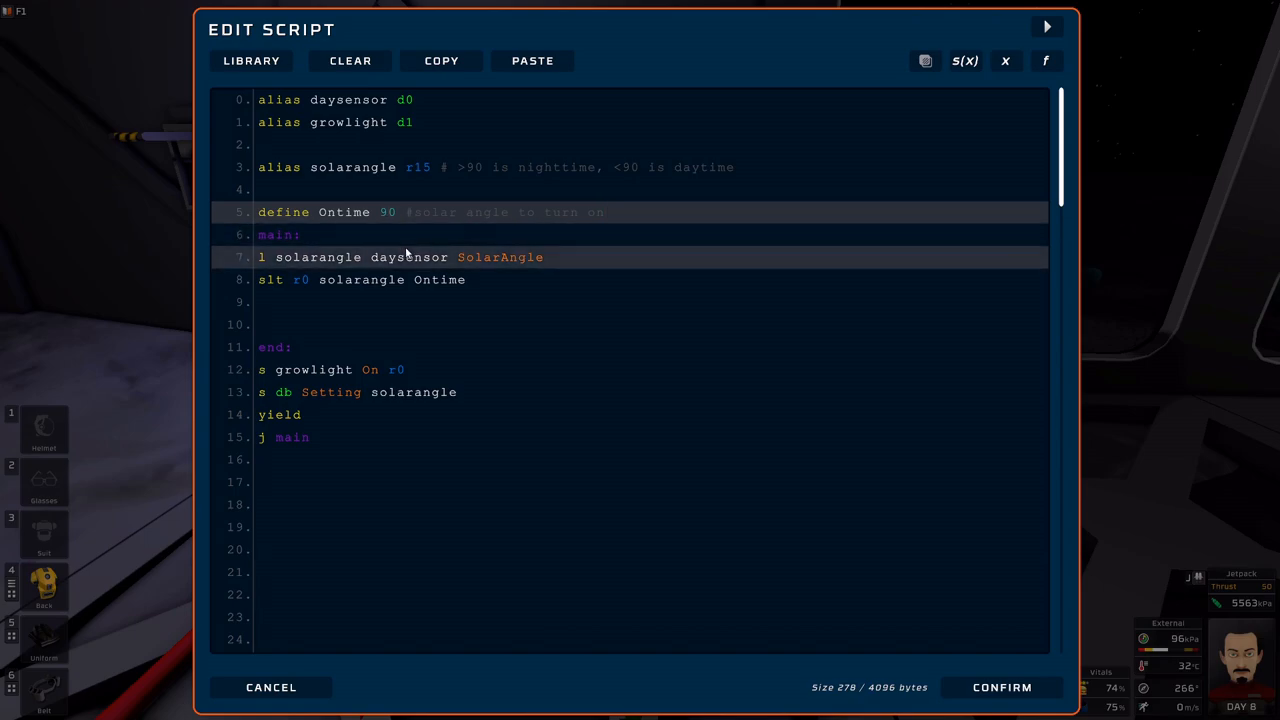
type("140")
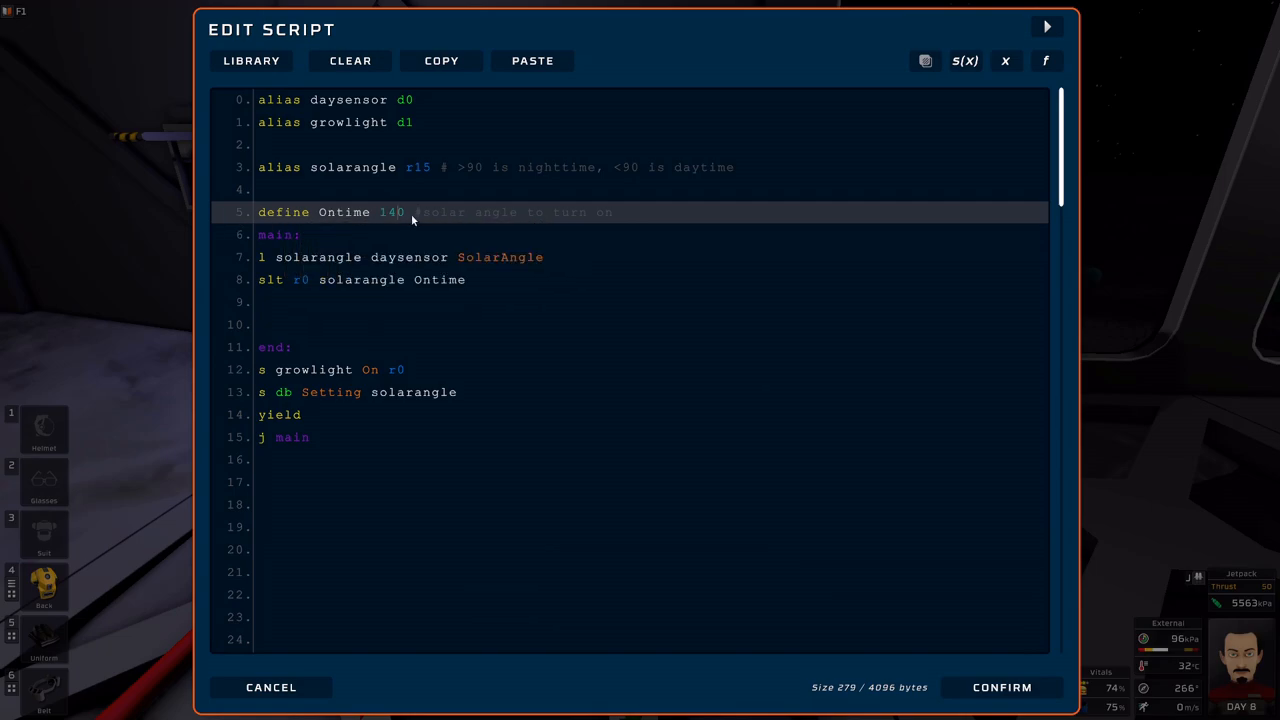
mouse_move(1068, 676)
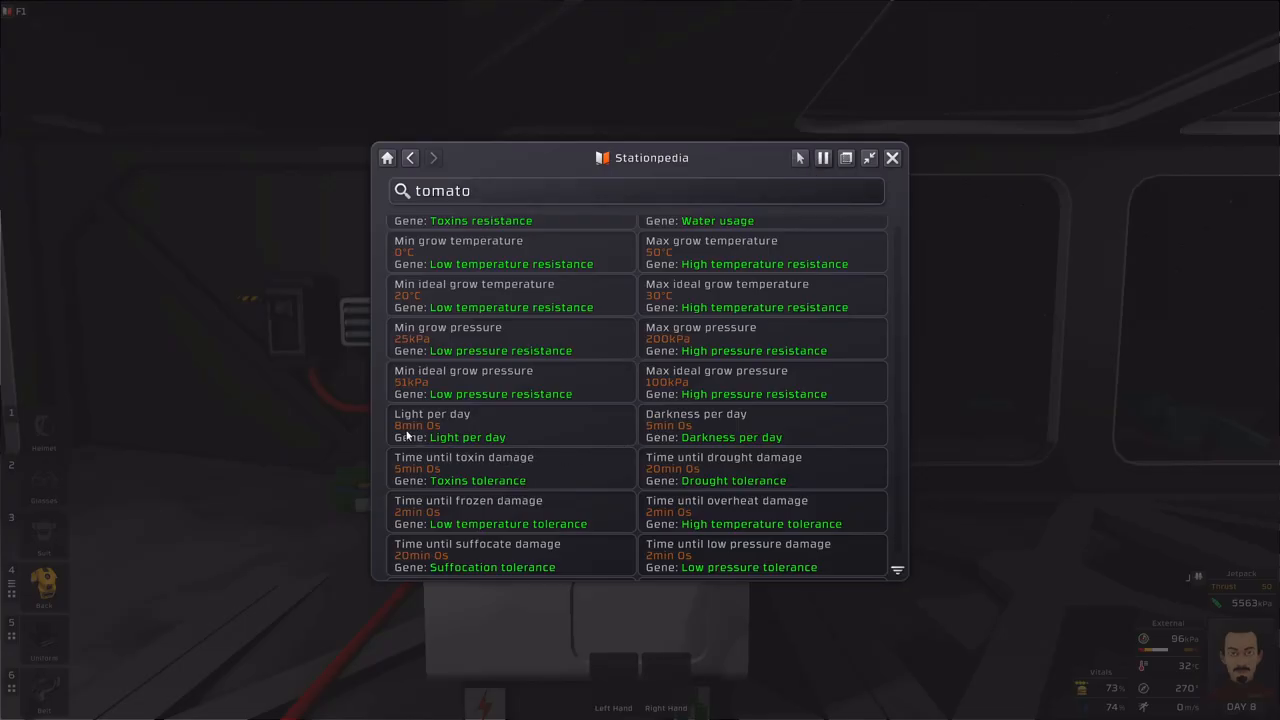
Review the tomato's light and darkness per day in the Stationpedia, then close it.
left_click(822, 158)
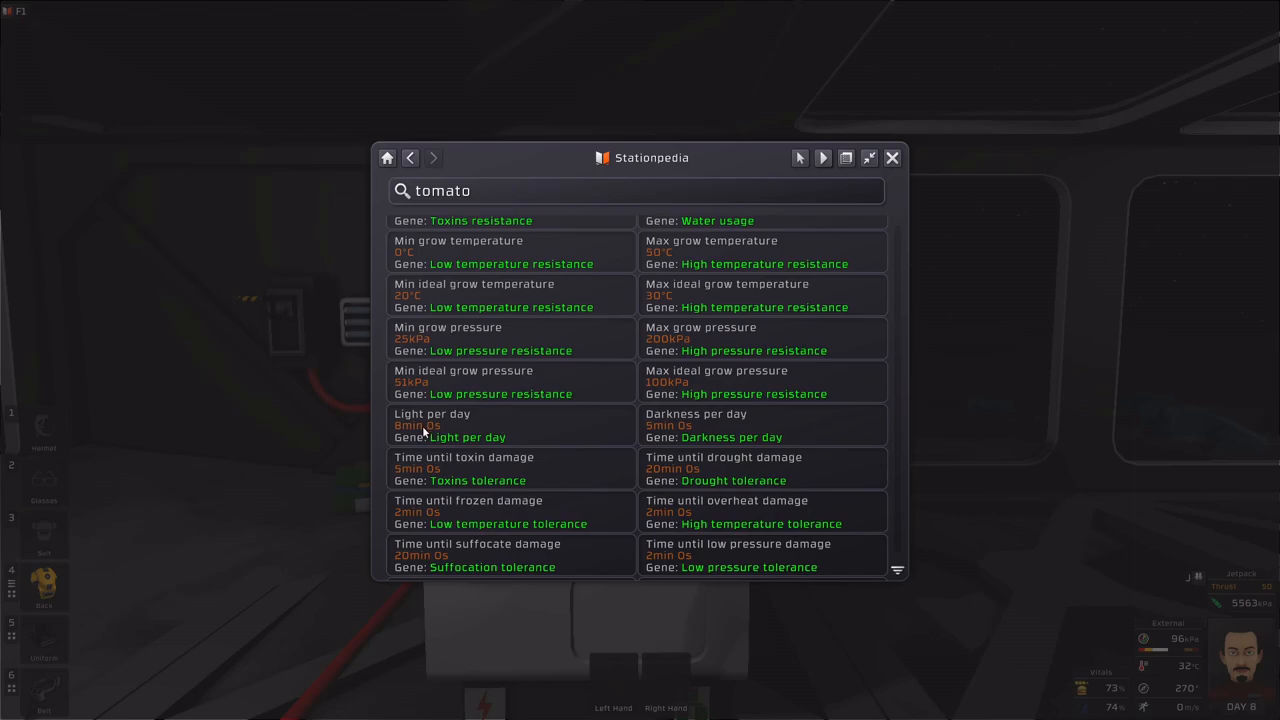
mouse_move(428, 432)
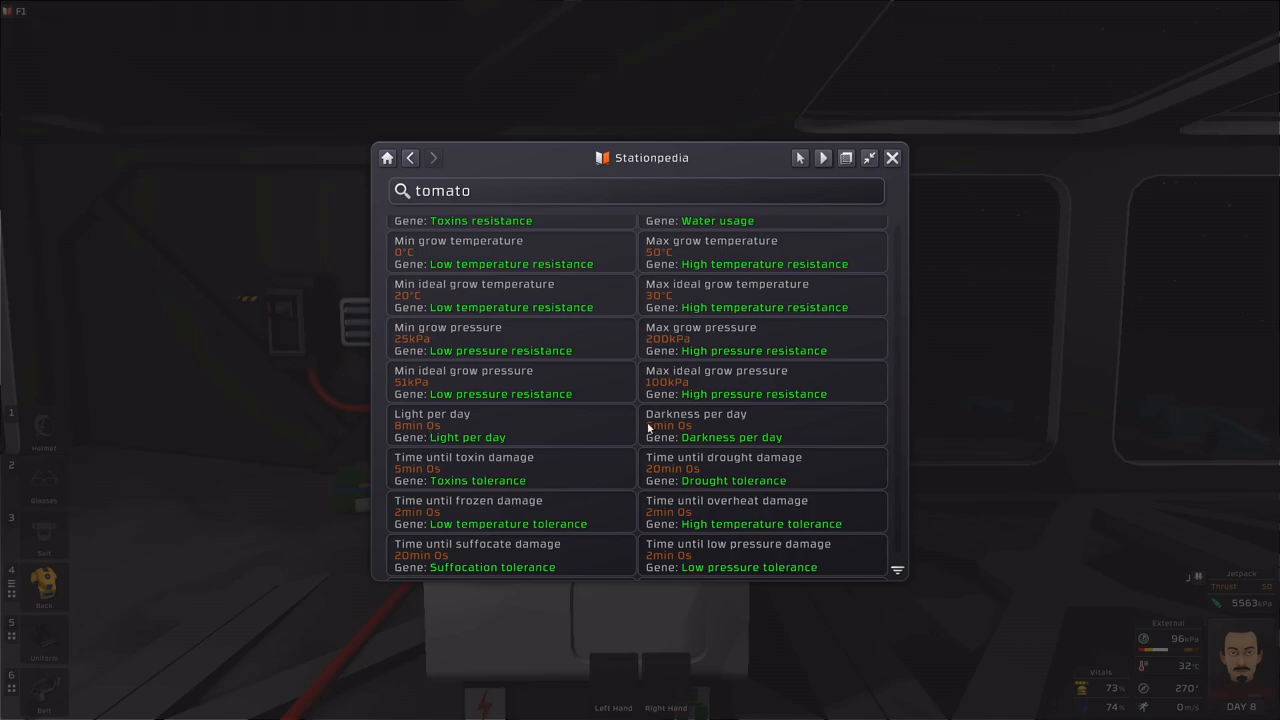
mouse_move(644, 442)
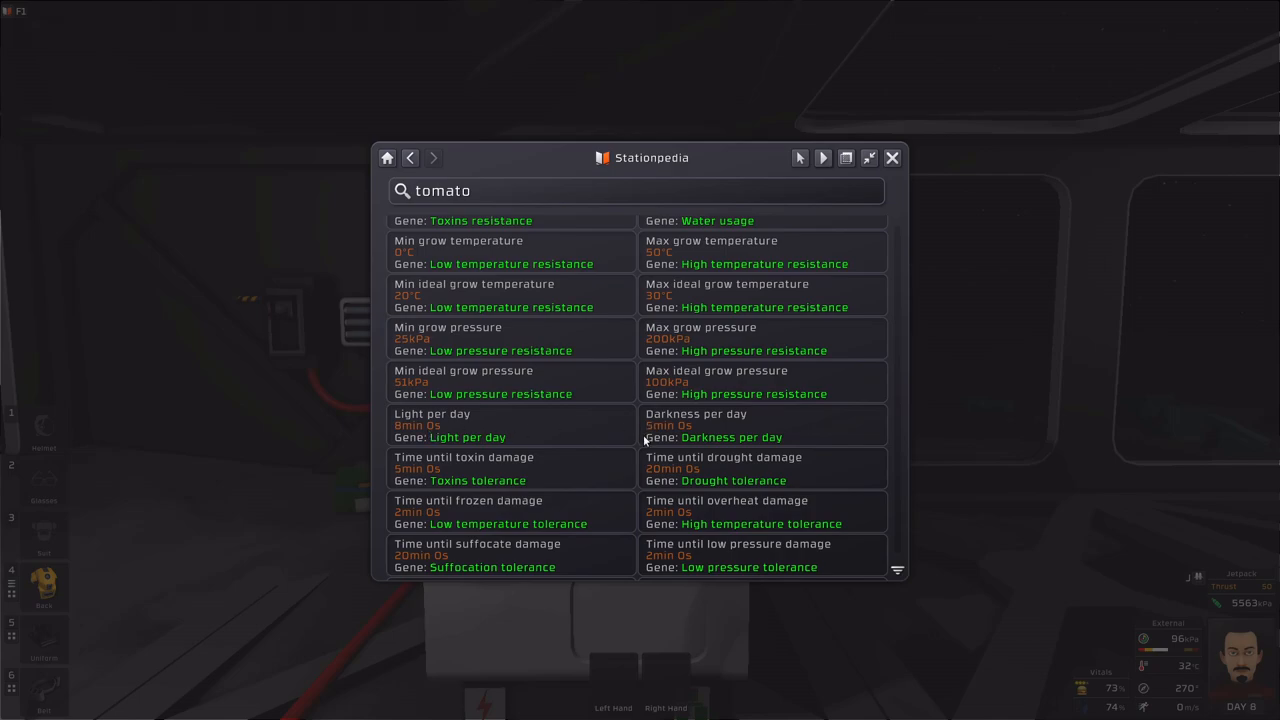
mouse_move(608, 436)
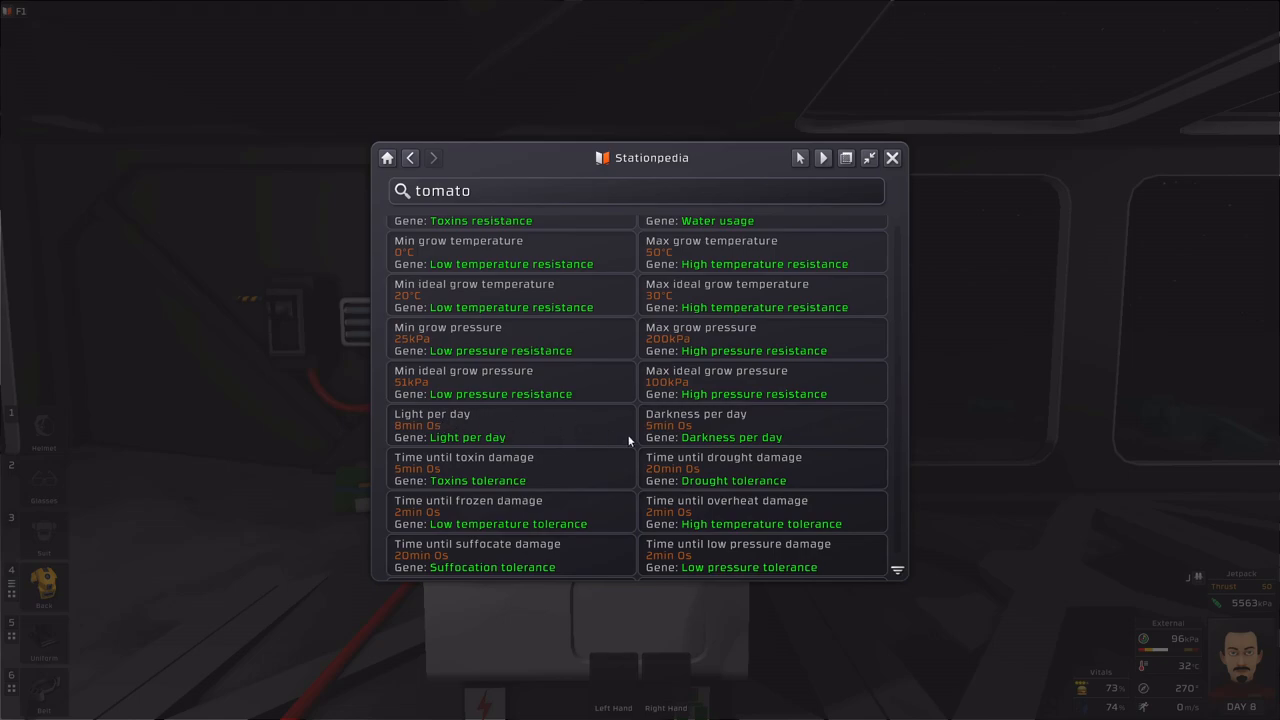
mouse_move(600, 436)
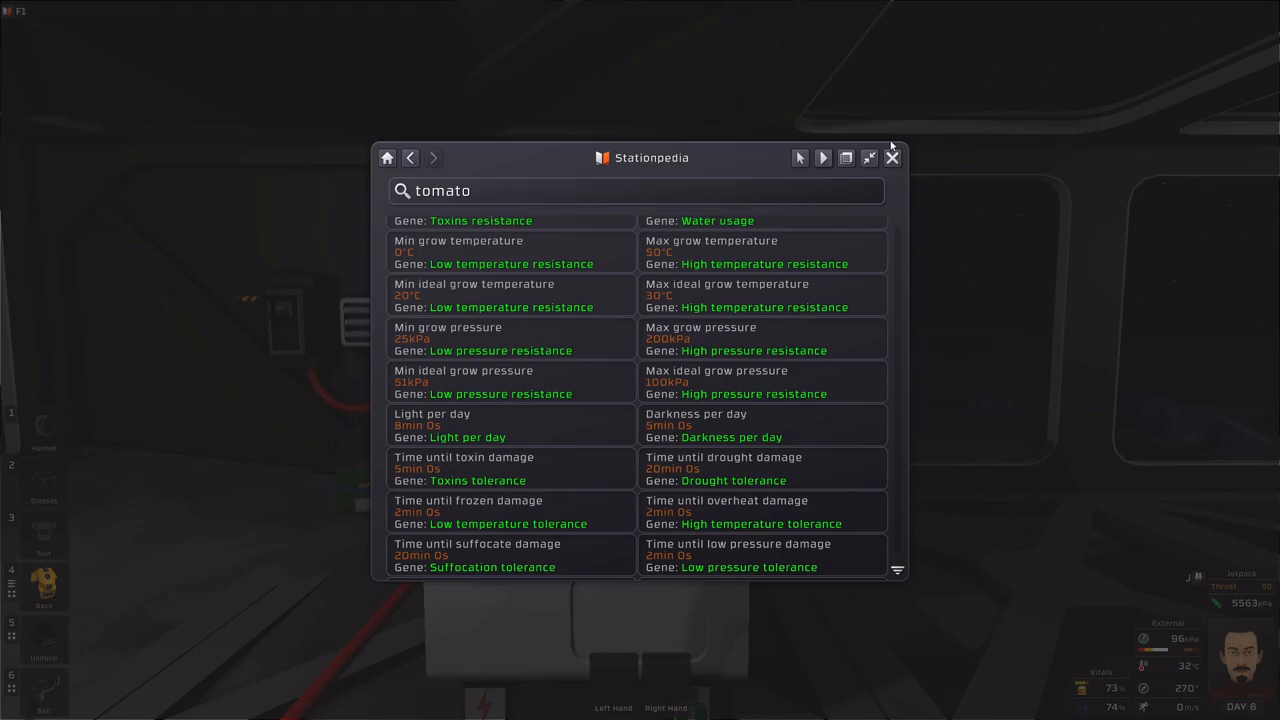
mouse_move(892, 156)
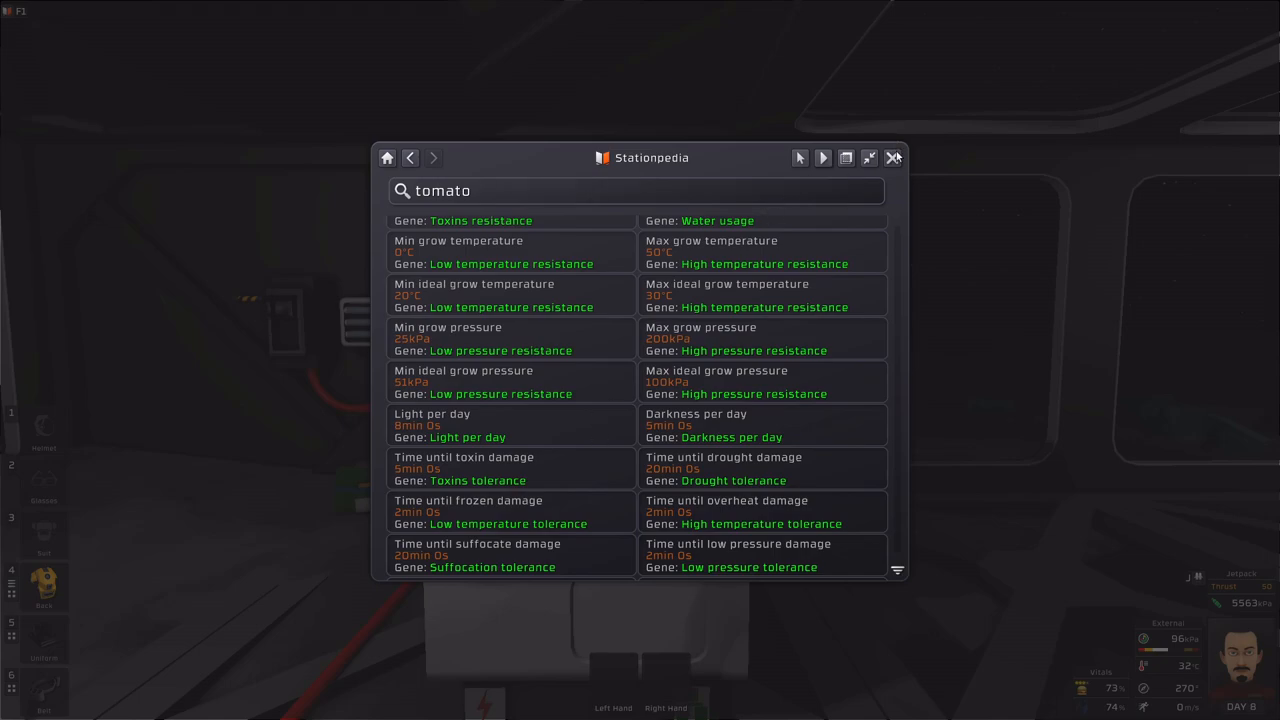
left_click(892, 158)
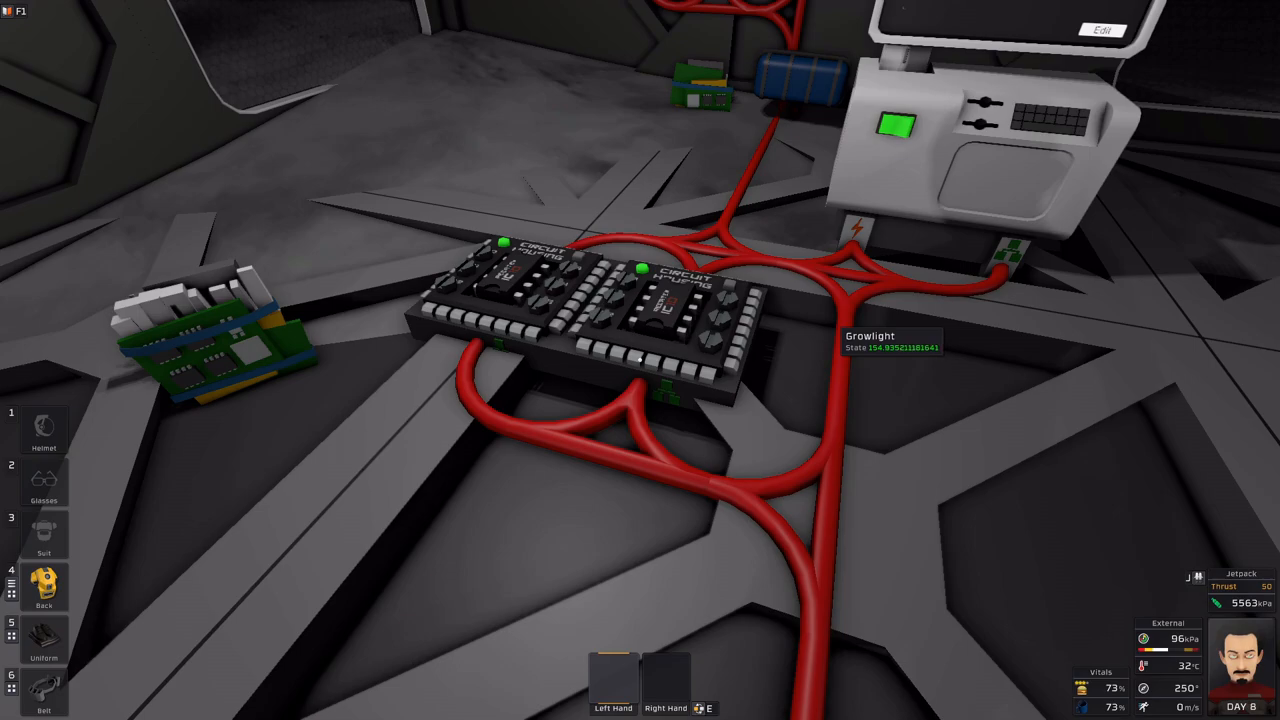
Reopen the chip's script editor to revise the nighttime/daytime comment on the solarangle alias.
left_click(1100, 30)
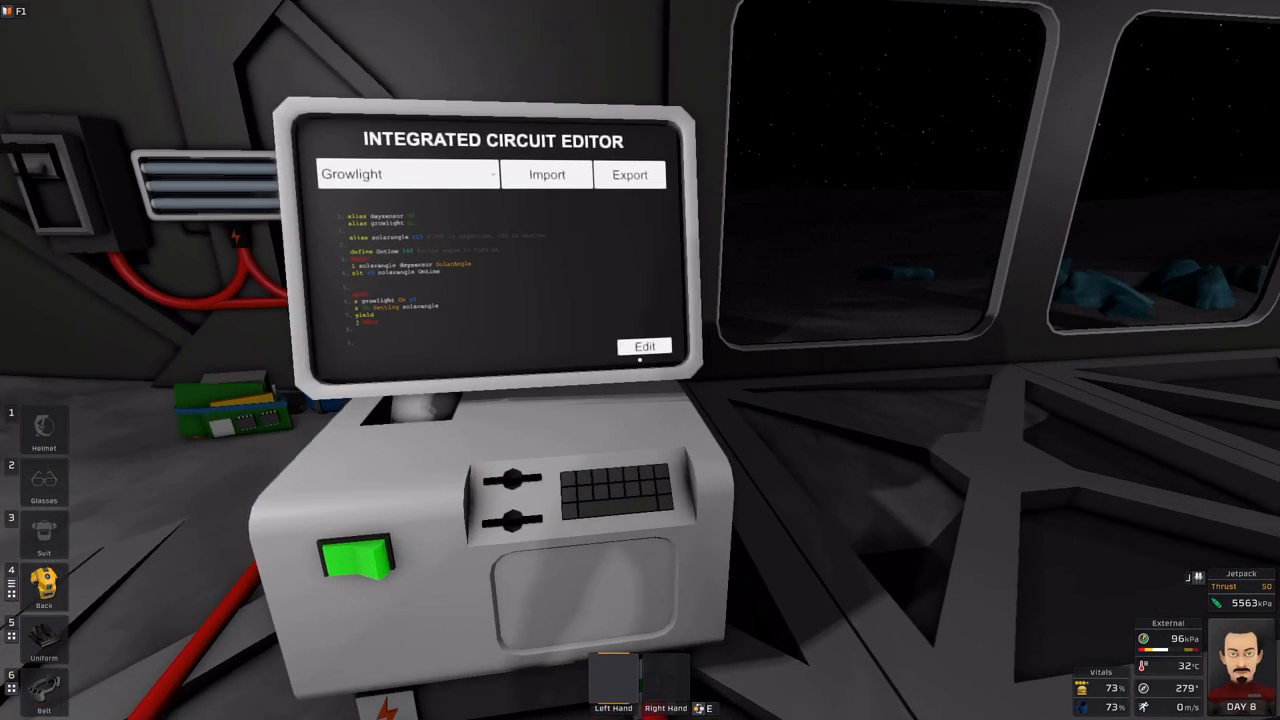
left_click(644, 346)
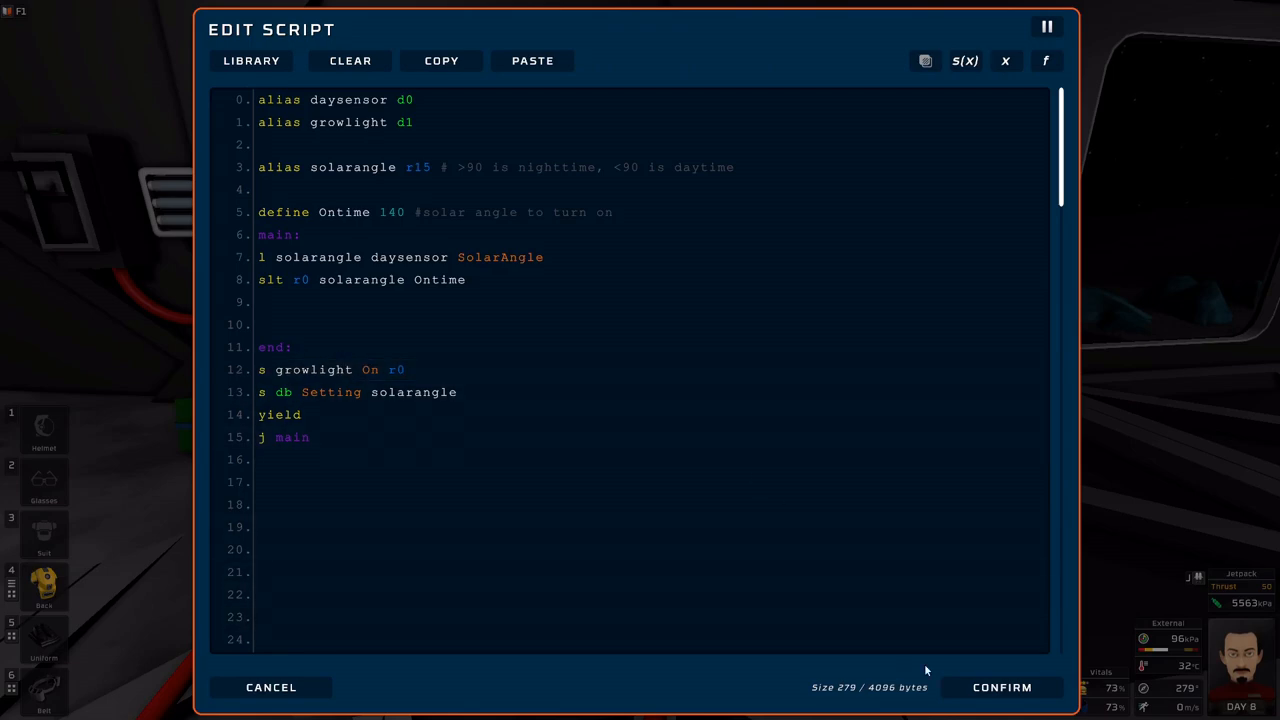
left_click(1000, 688)
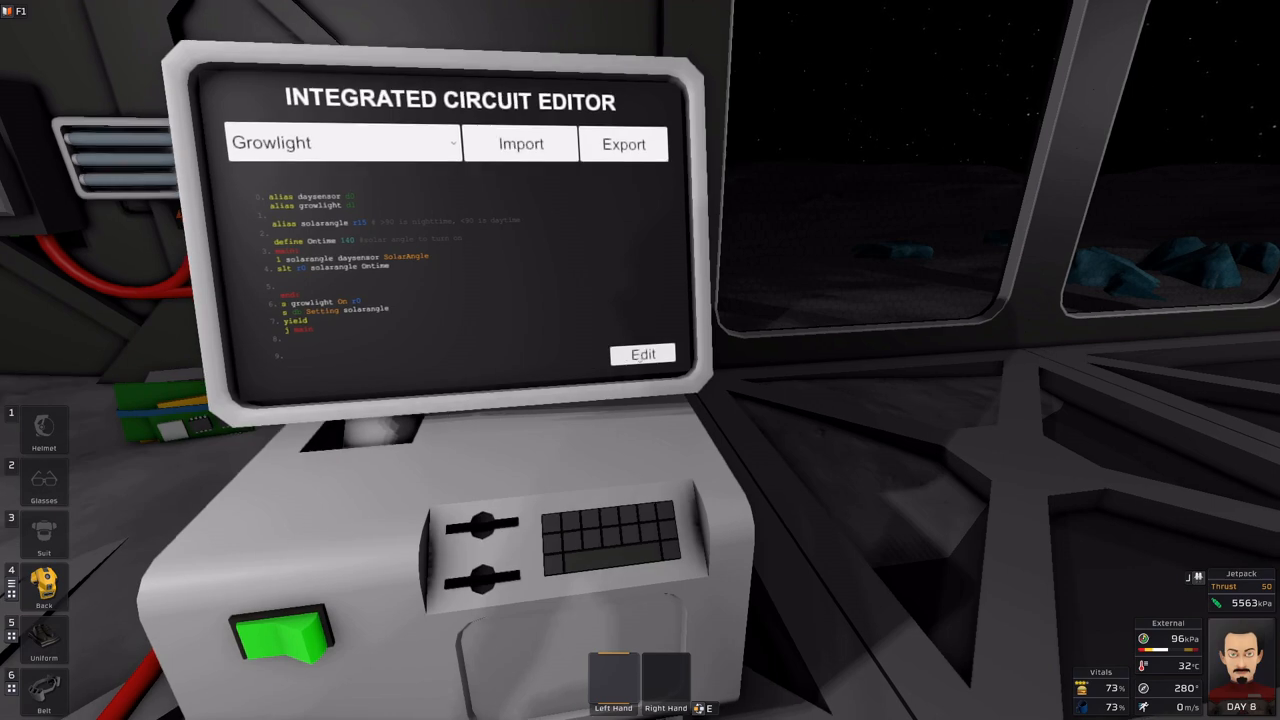
left_click(644, 354)
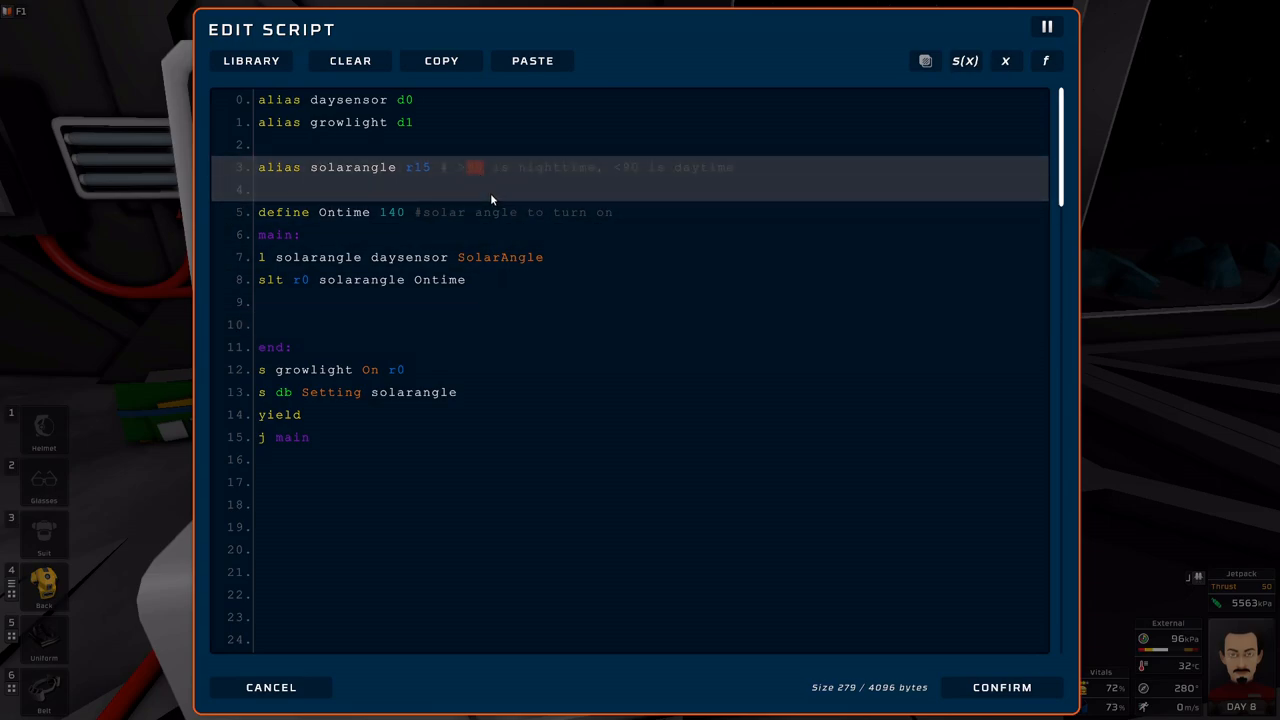
mouse_move(424, 204)
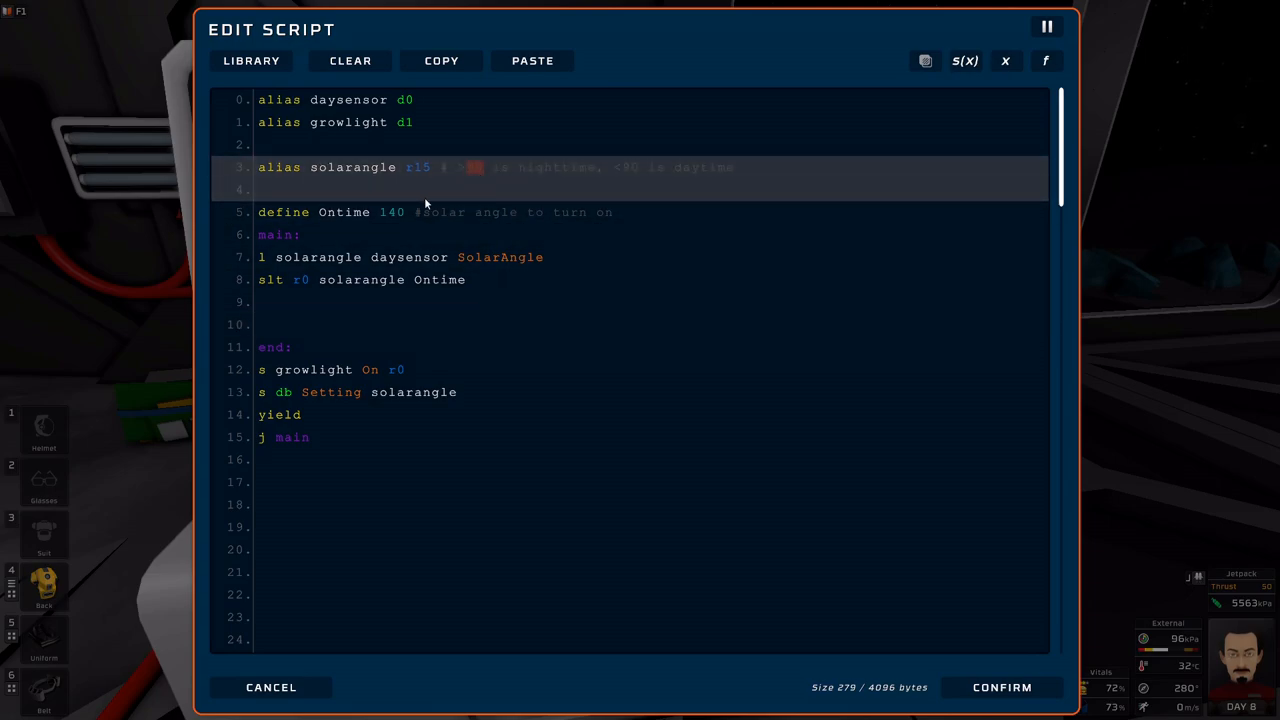